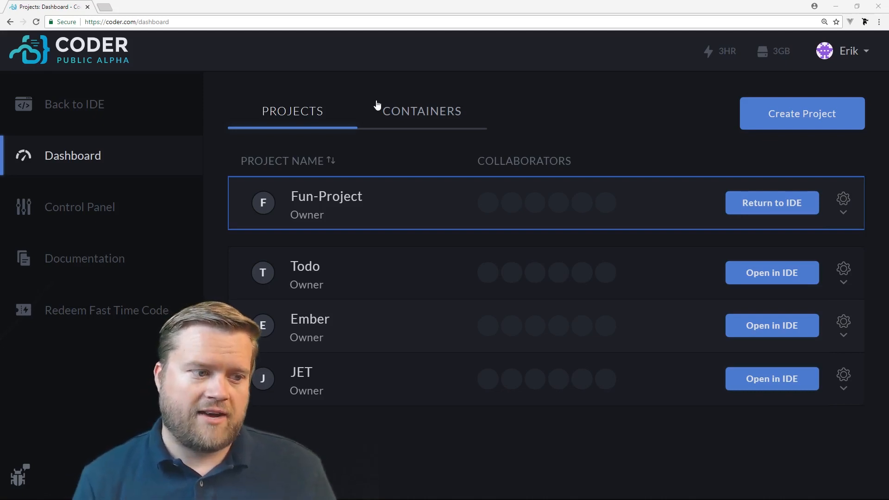
mouse_move(465, 257)
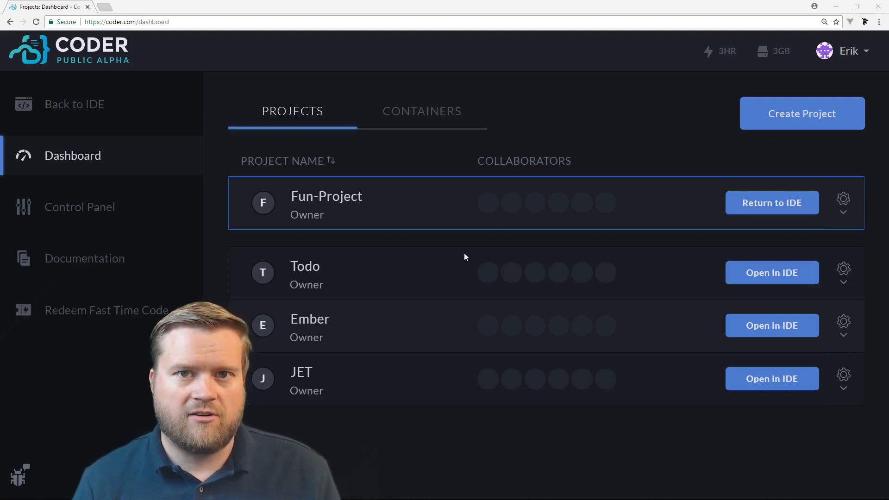
mouse_move(511, 251)
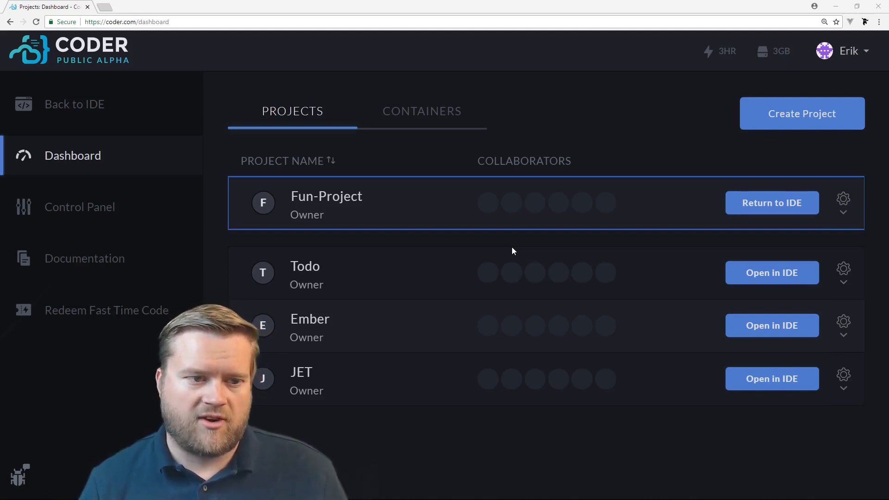
mouse_move(596, 109)
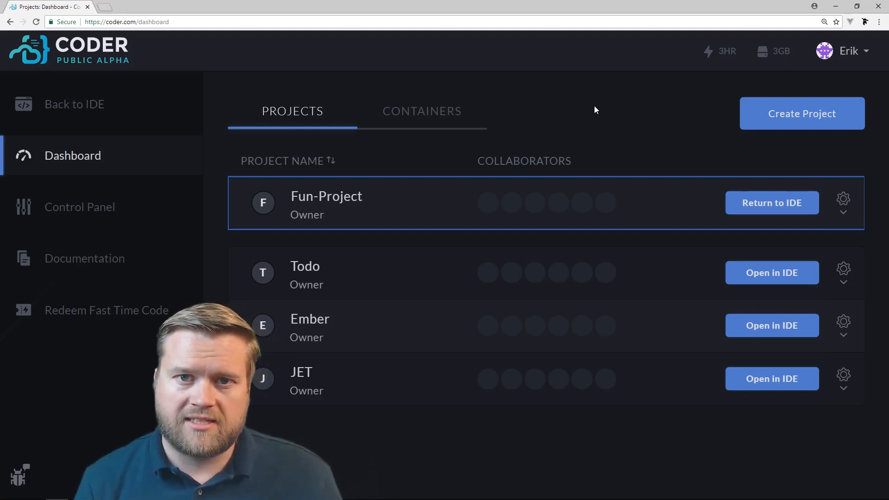
mouse_move(802, 113)
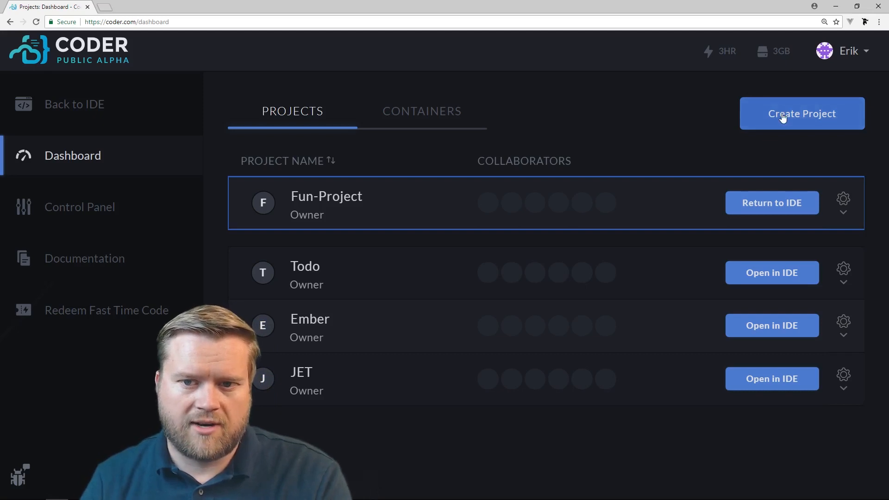
Start a new Coder project named 'ecommerce' with description 'ecommerce site'.
left_click(801, 113)
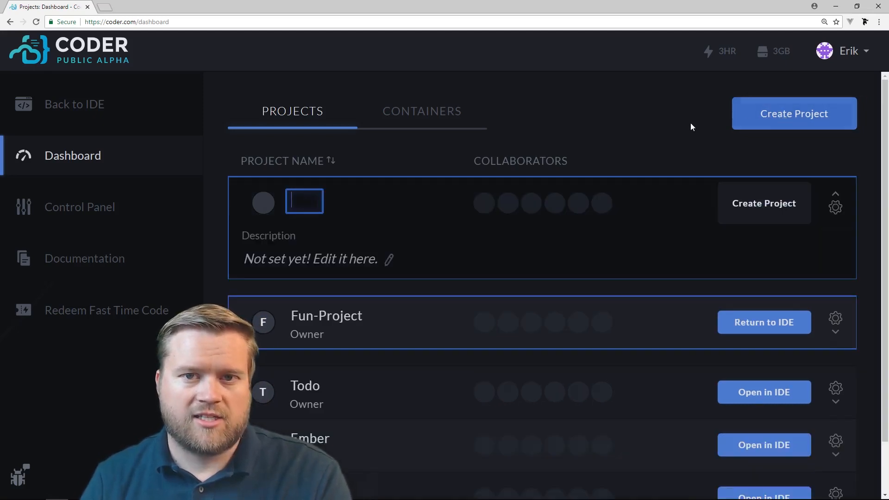
mouse_move(654, 135)
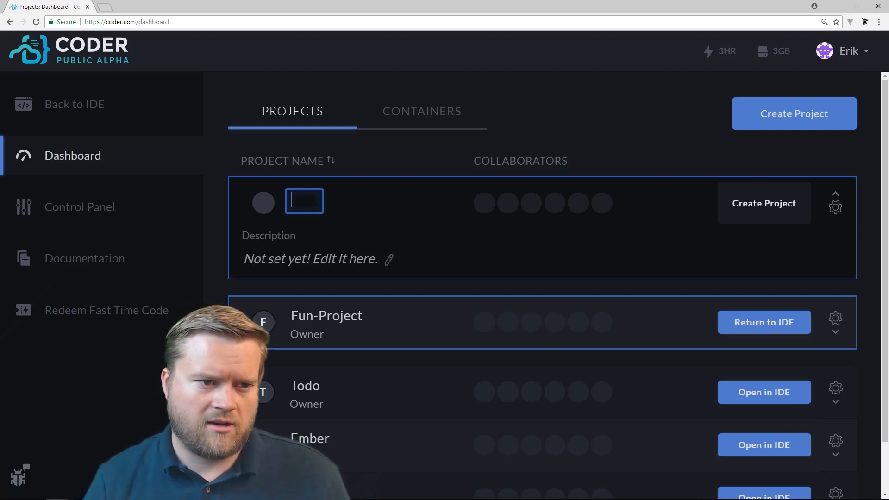
type("E")
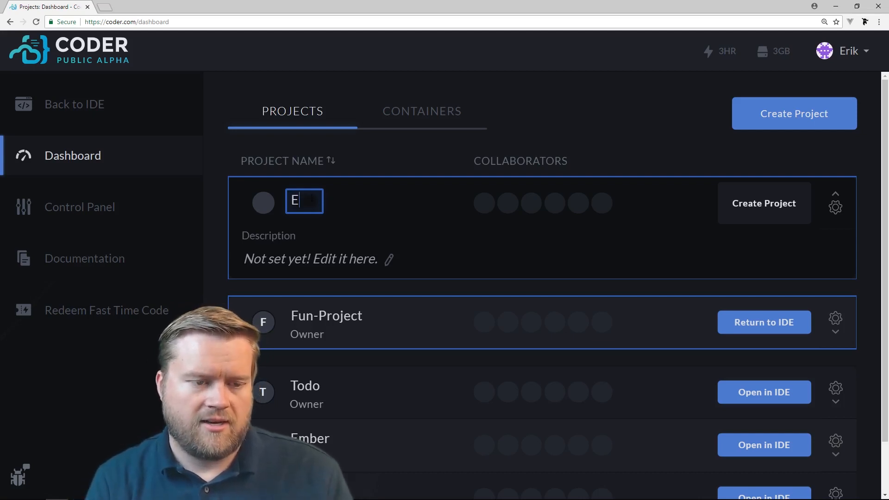
key("Backspace")
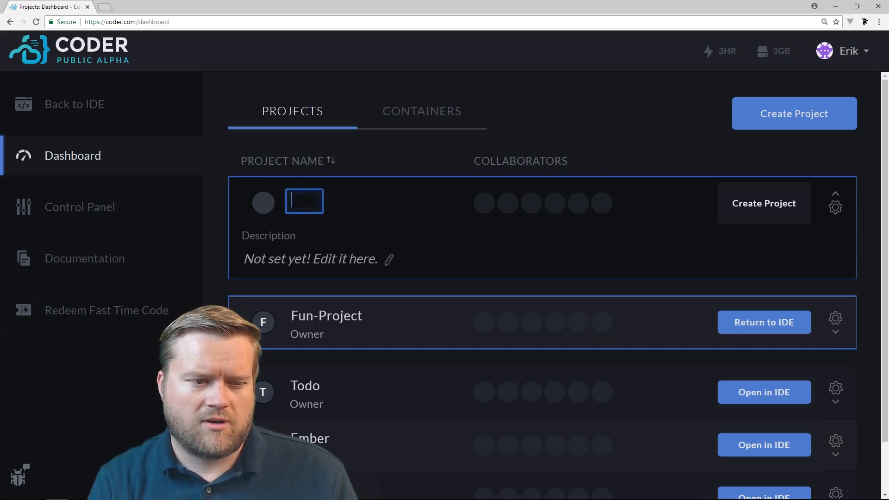
type("ecommerce")
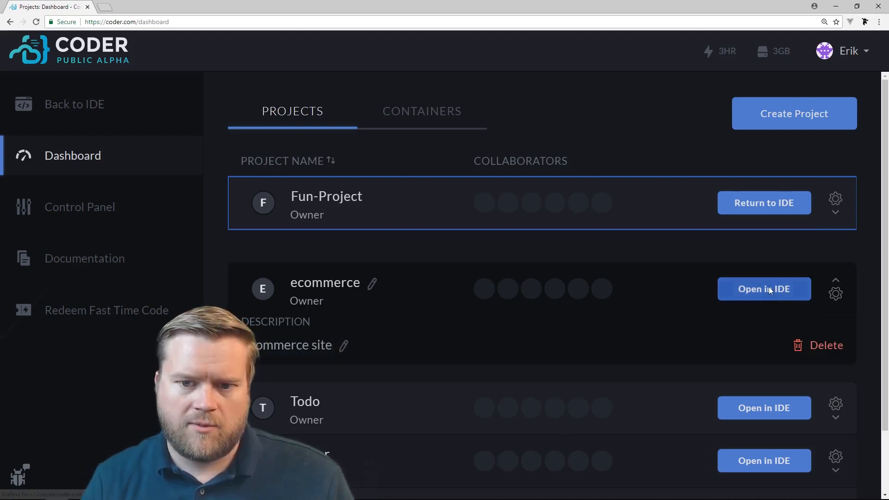
Launch the ecommerce project in the IDE to get its empty workspace.
left_click(764, 289)
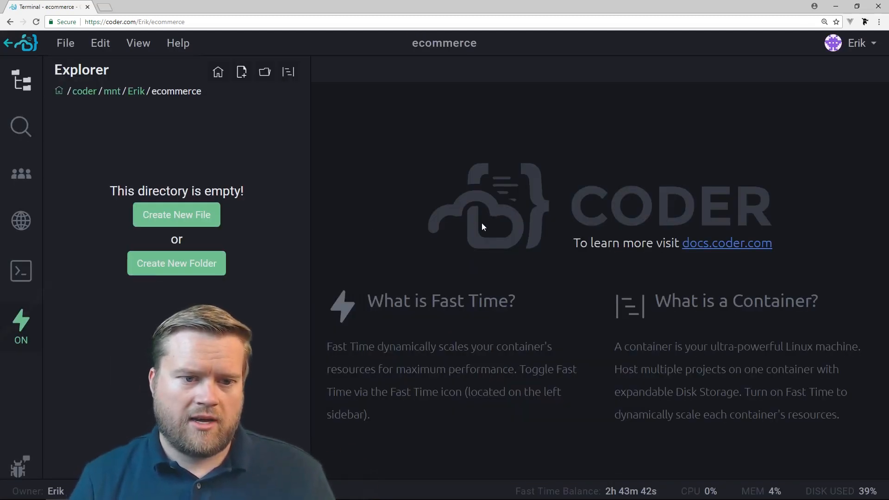
mouse_move(531, 212)
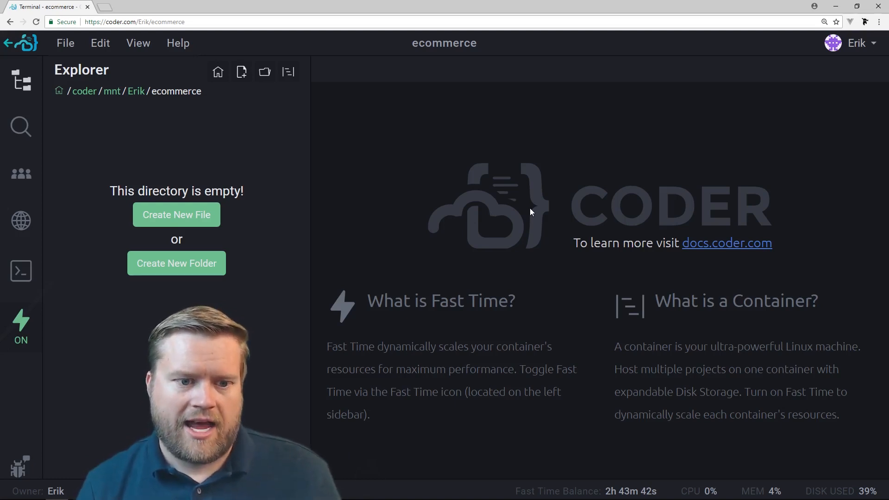
mouse_move(478, 283)
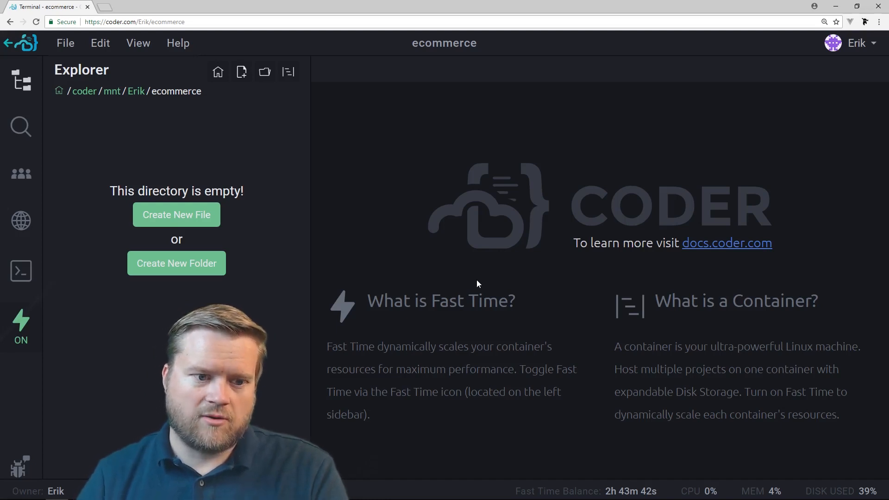
mouse_move(383, 353)
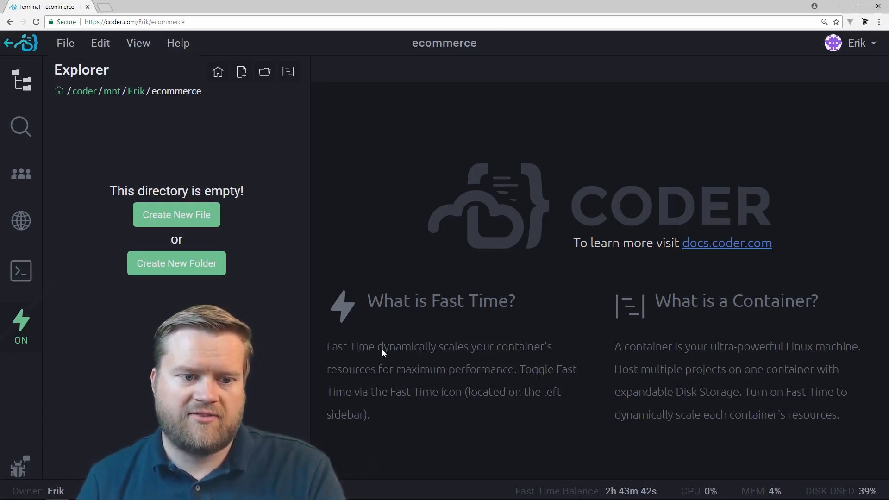
mouse_move(406, 374)
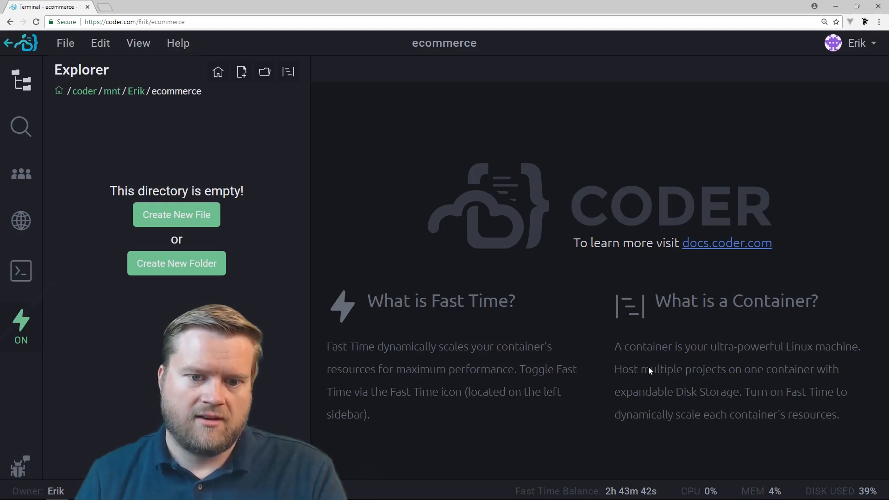
mouse_move(543, 364)
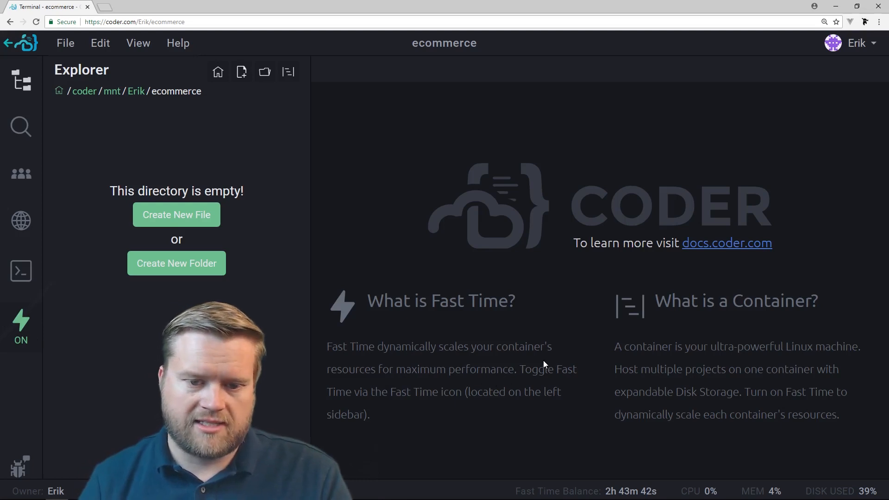
mouse_move(760, 351)
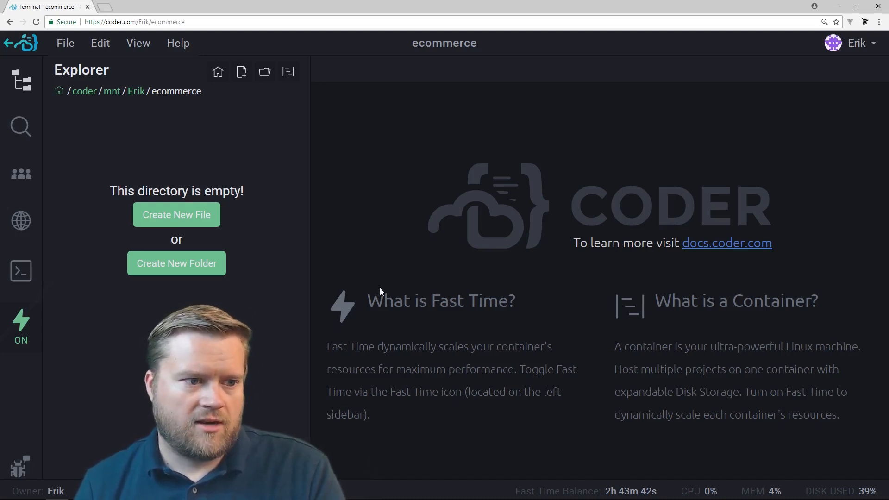
left_click(21, 271)
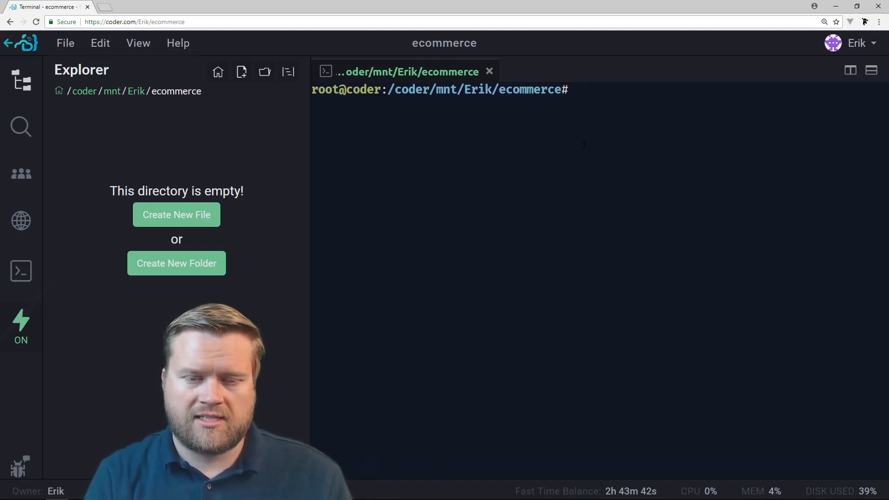
type("npm install")
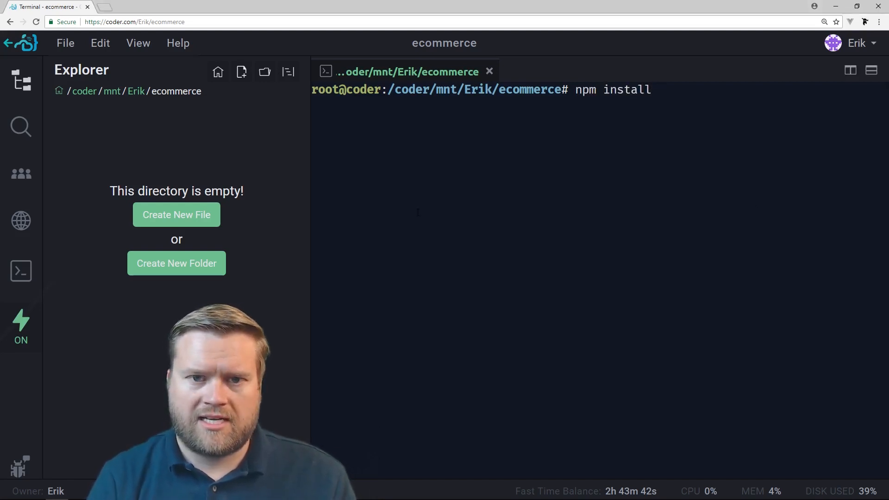
type("-g @angular")
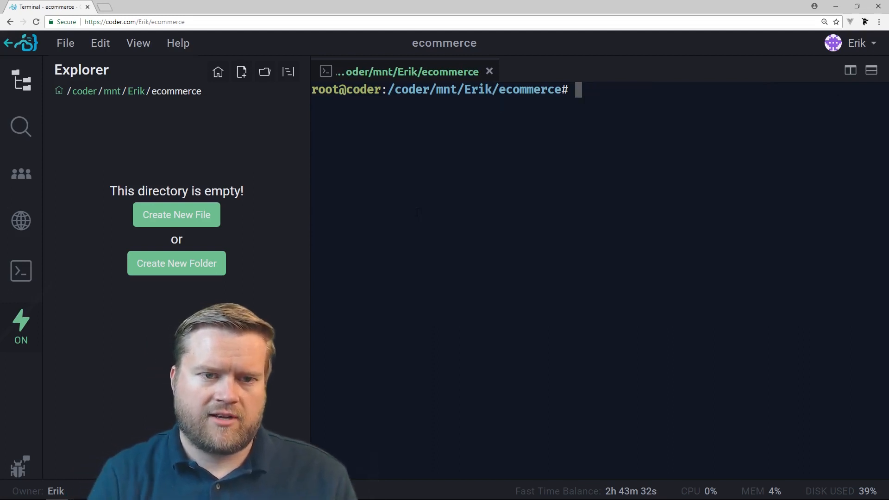
List Angular CLI commands with ng -h, then generate the 'ecomm' app with ng new ecomm.
type("ng -h")
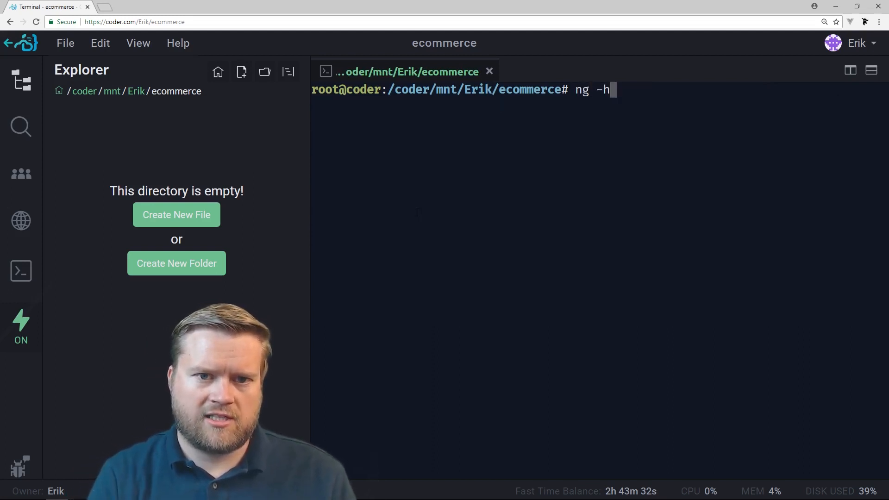
key("Enter")
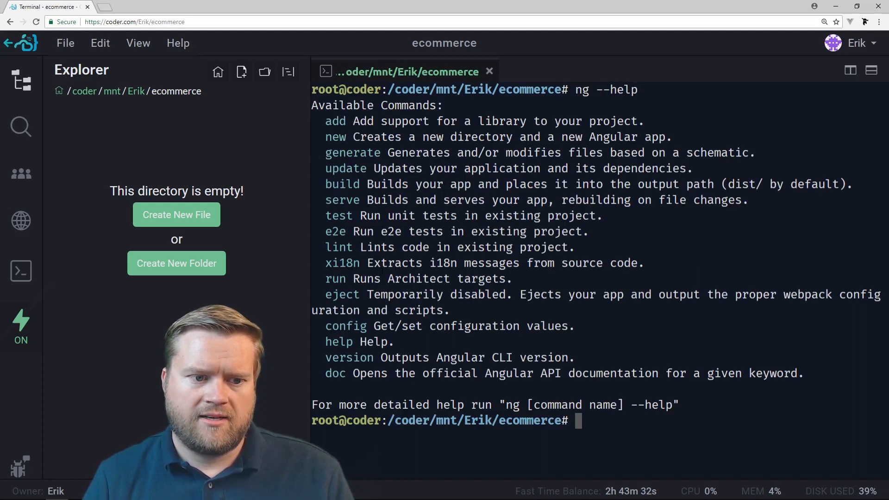
double_click(376, 137)
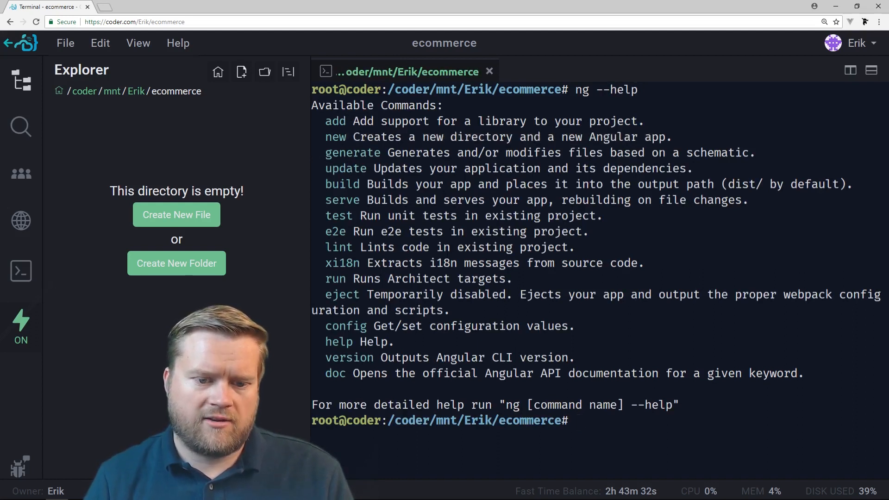
type("ng new")
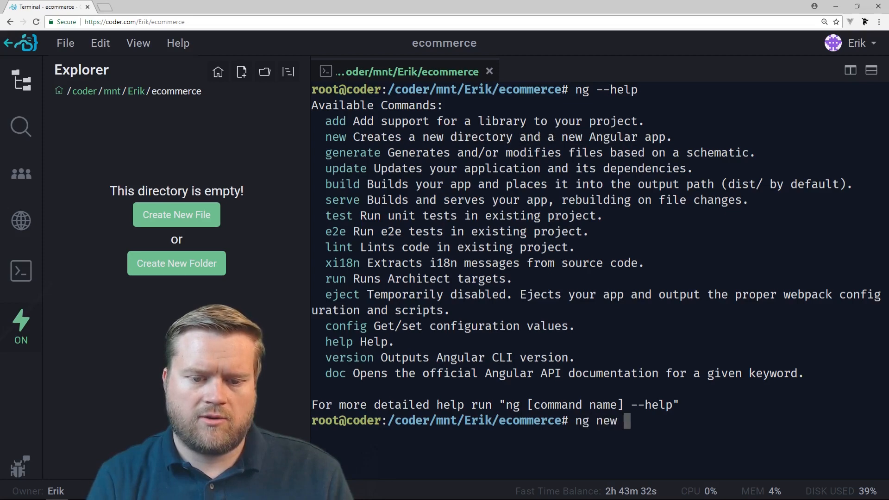
type("ecomm")
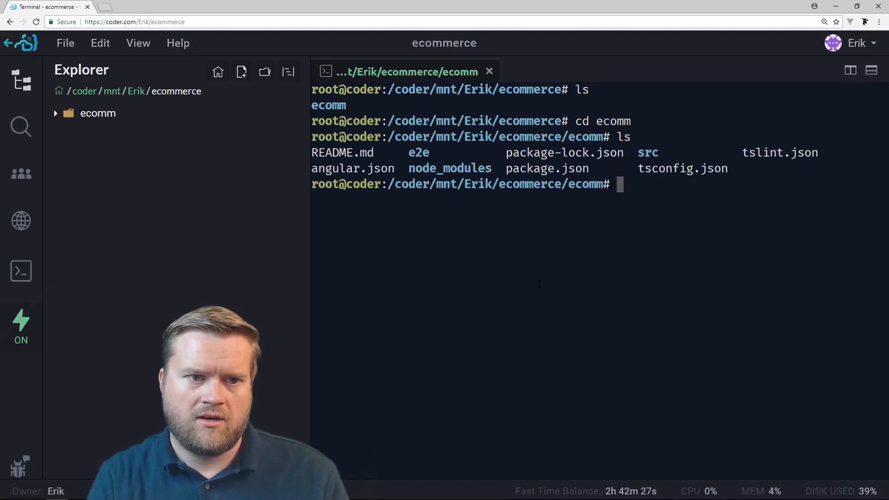
left_click(98, 113)
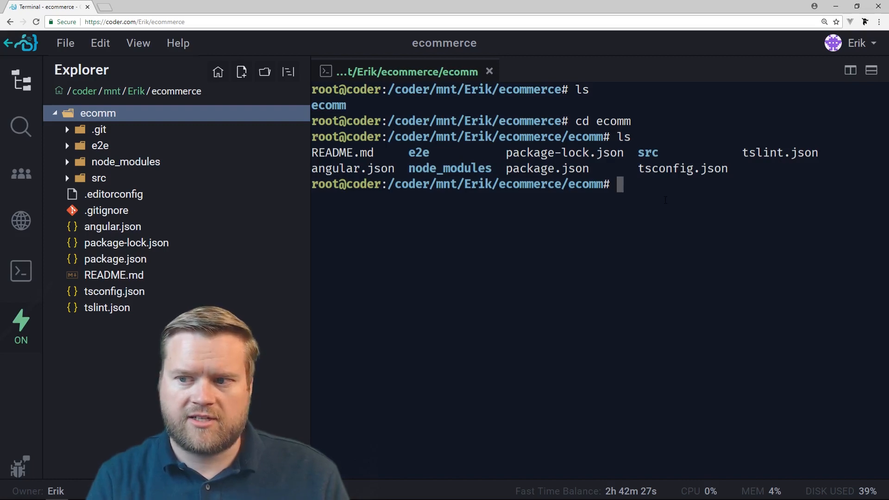
type("npm install --s")
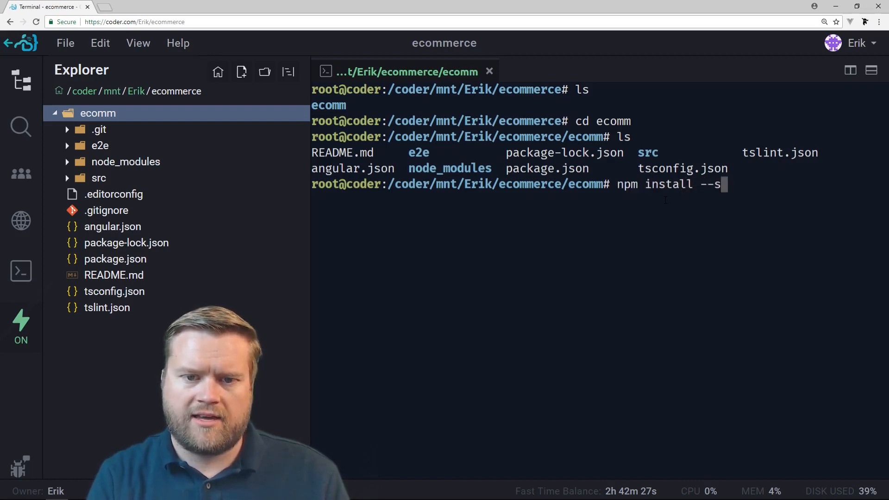
type("ave")
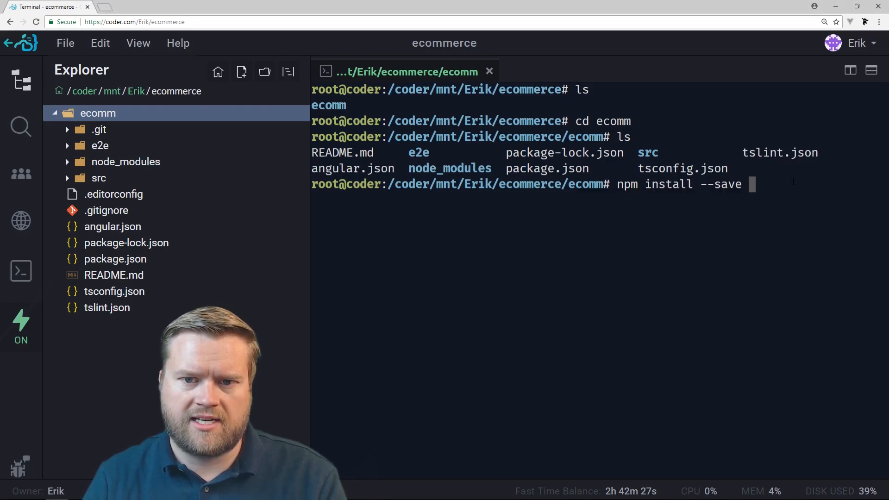
type("@angular/material @angular/cdk @angular/animations")
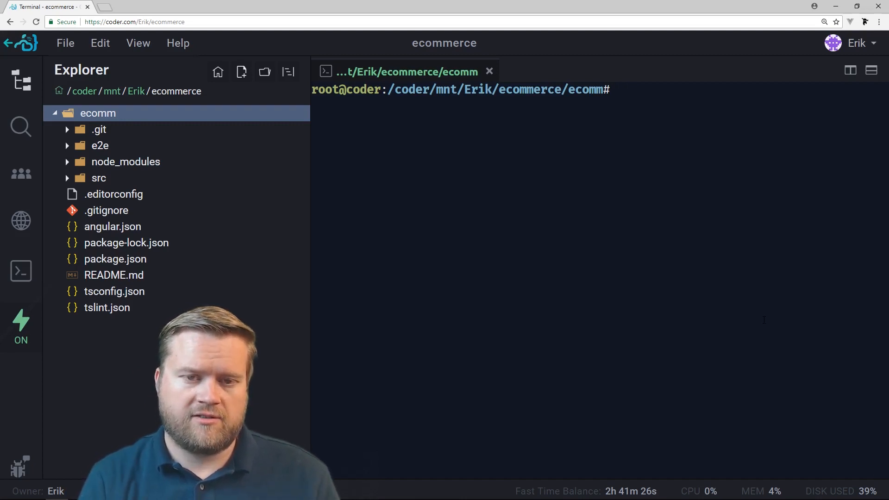
Run ng serve and try the port 4200 preview, which returns HTTP 502.
type("ng serve")
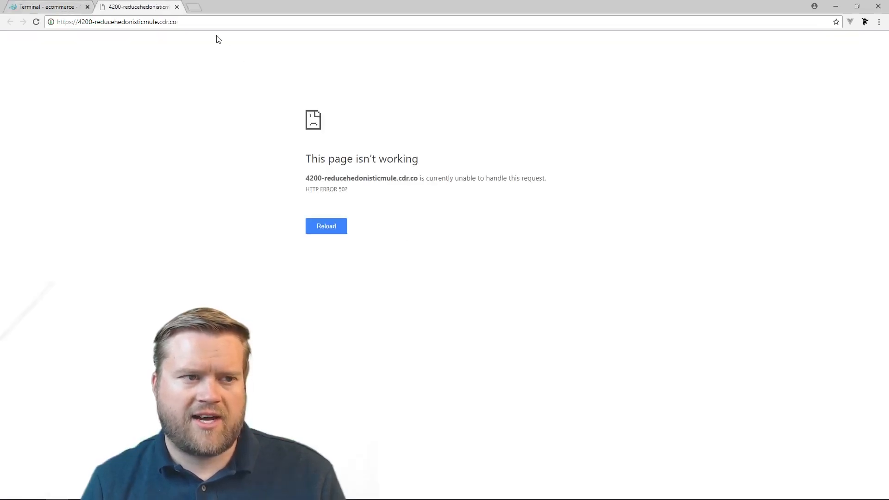
Serve ecomm with ng serve --host 0.0.0.0 --port 8080 --disableHostCheck until it compiles.
left_click(45, 7)
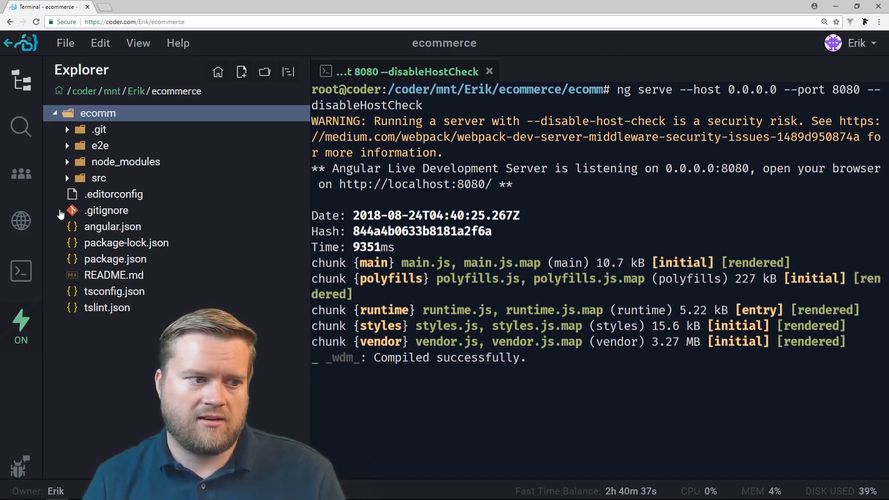
Open the running app on port 8080 from the web server connections panel.
left_click(20, 220)
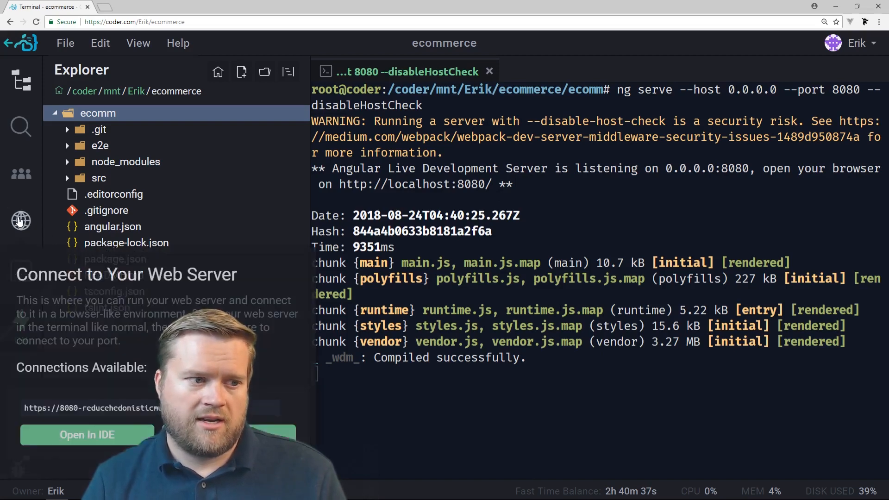
left_click(87, 435)
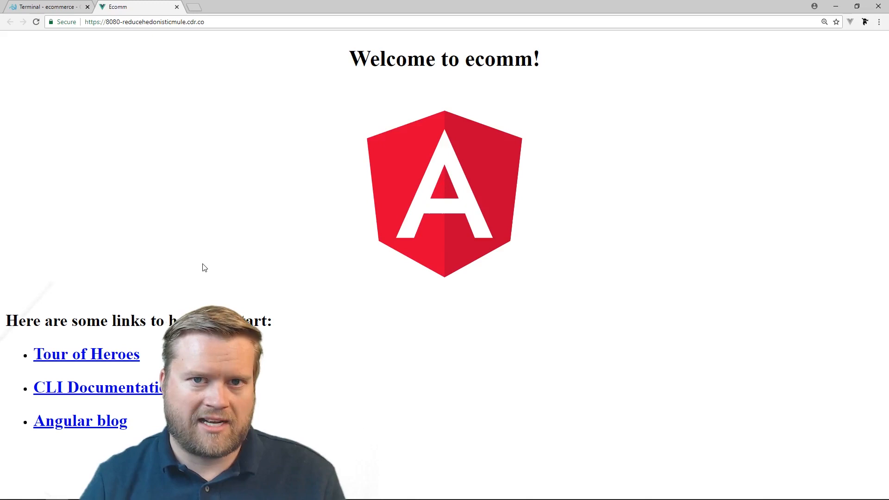
Check the Ecomm app tab, then return to Coder and expand the src folder.
left_click(48, 7)
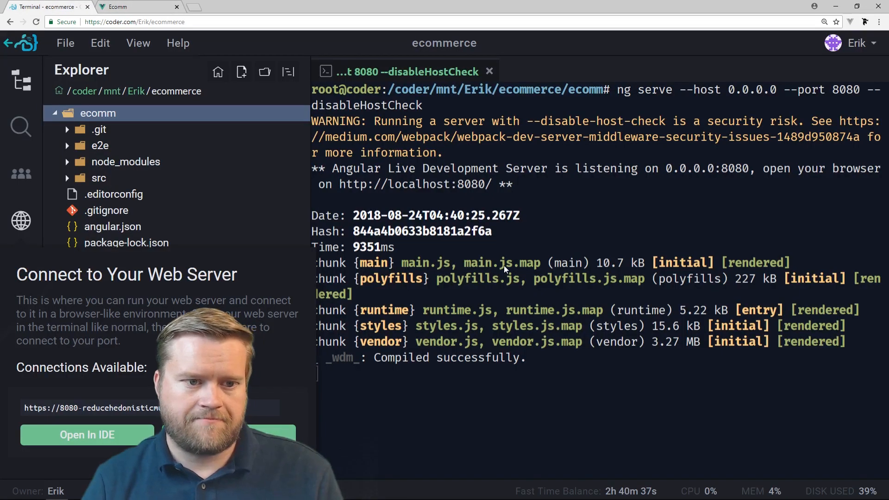
left_click(118, 7)
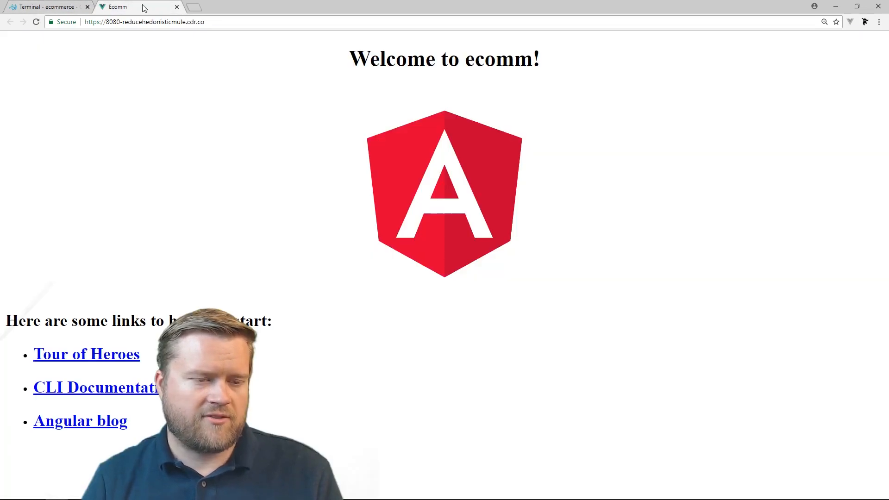
left_click(45, 7)
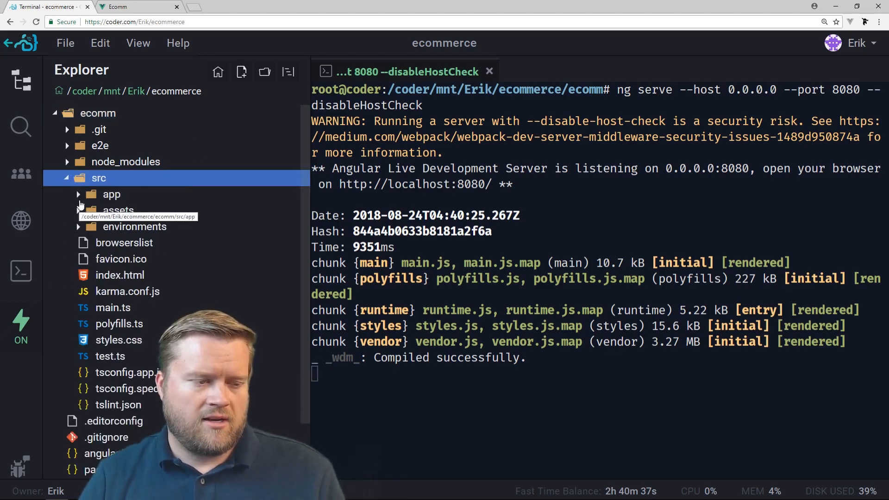
Expand src/app and open app.component.ts, showing AppComponent with title 'ecomm'.
left_click(112, 194)
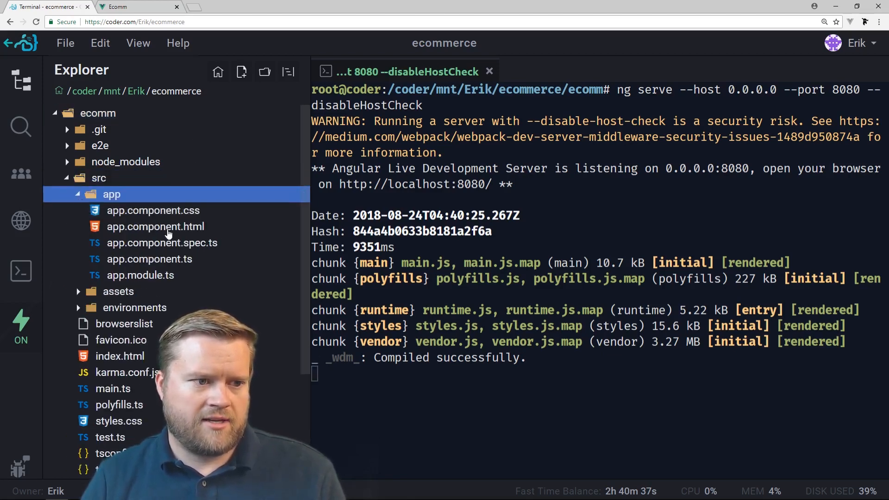
left_click(149, 258)
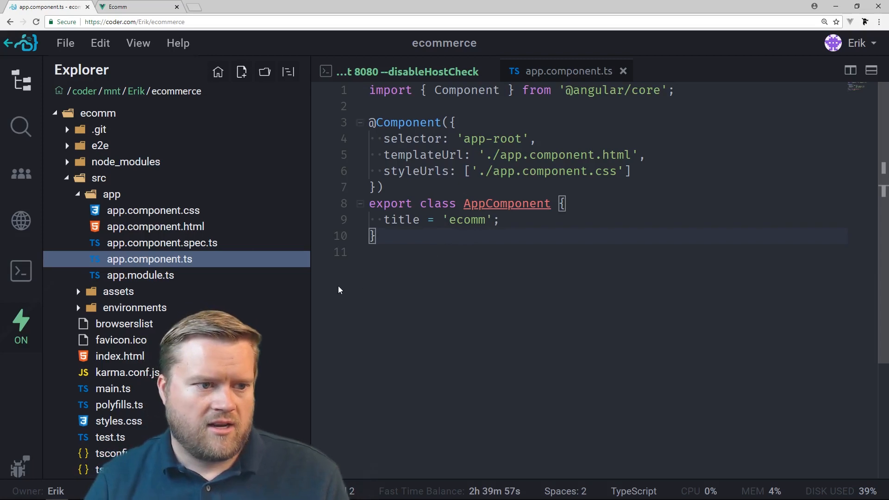
Replace the h2 text in app.component.html with 'Hello There:', save, and switch to the browser.
left_click(154, 226)
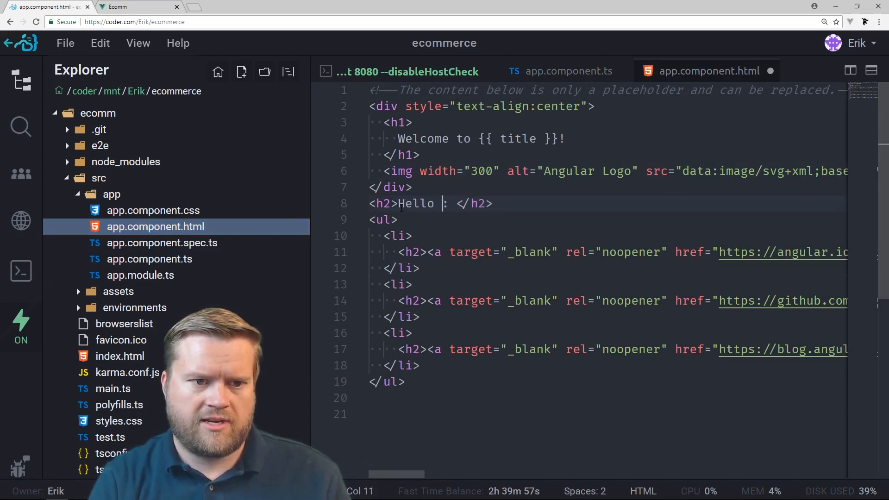
type("There")
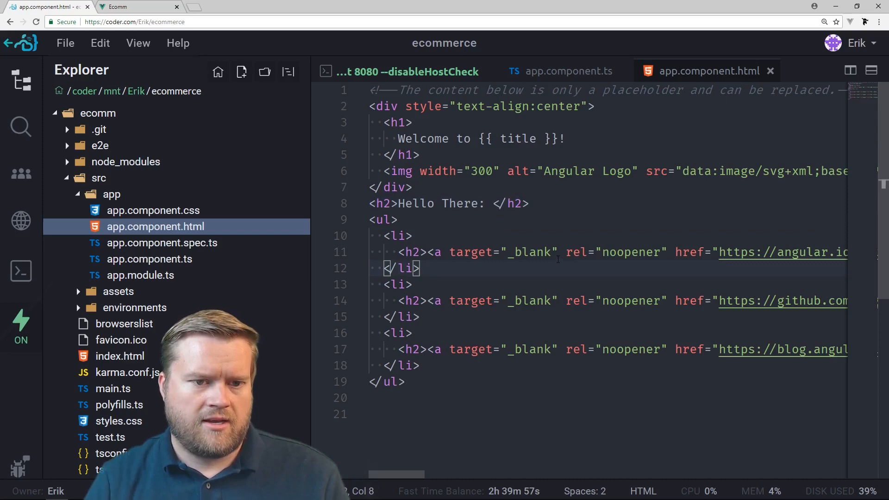
left_click(65, 43)
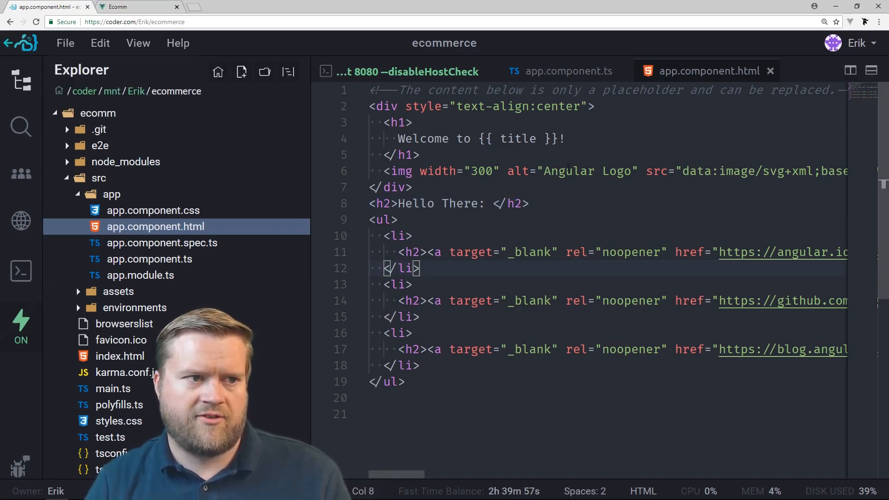
left_click(139, 7)
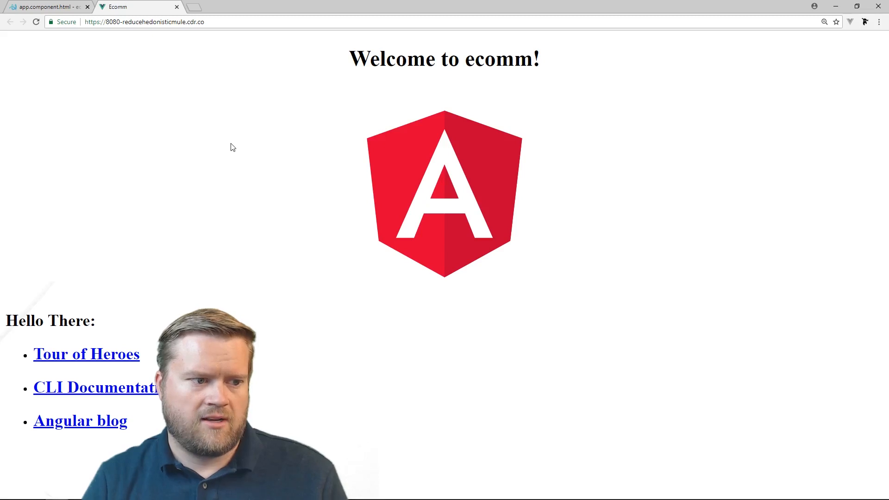
Check the 'Hello There:' heading on the ecomm page, then return to the Coder tab.
double_click(51, 321)
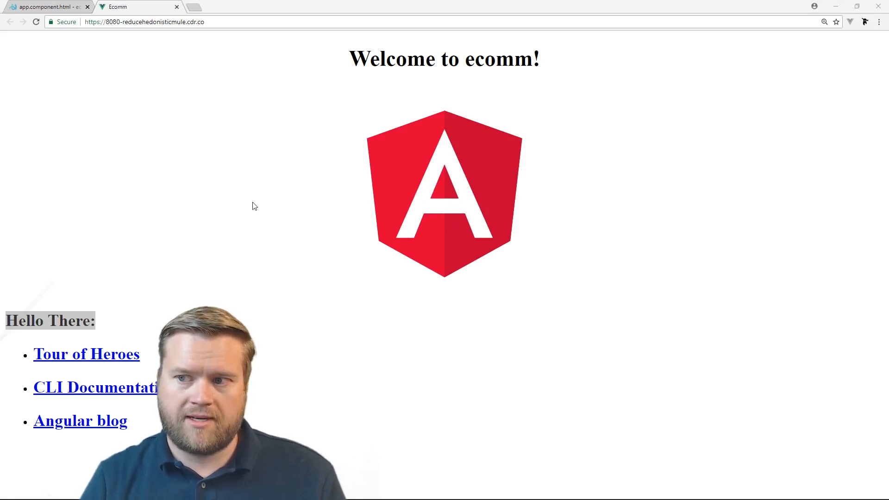
left_click(45, 6)
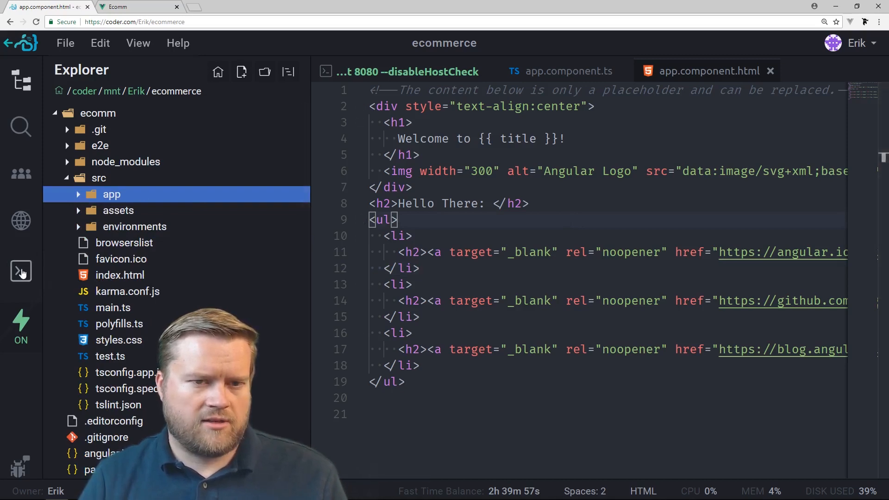
Open a second terminal, run ls and cd ecomm, and expand the app folder.
left_click(21, 271)
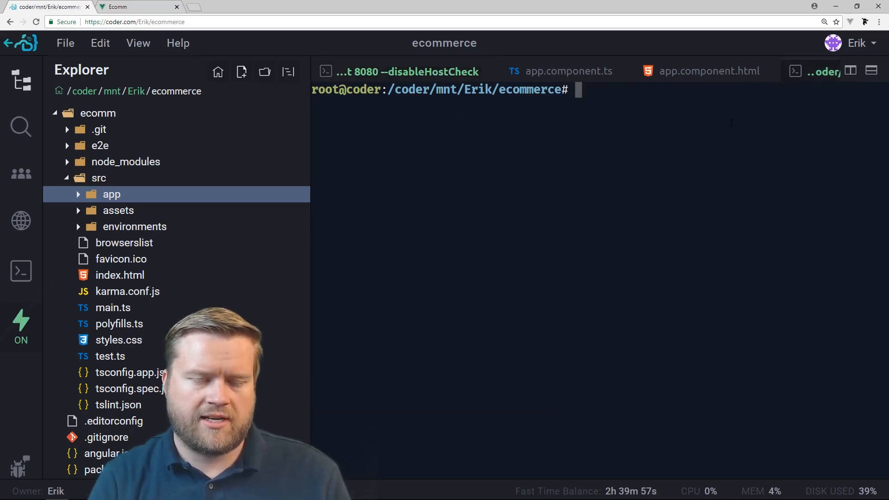
type("ls")
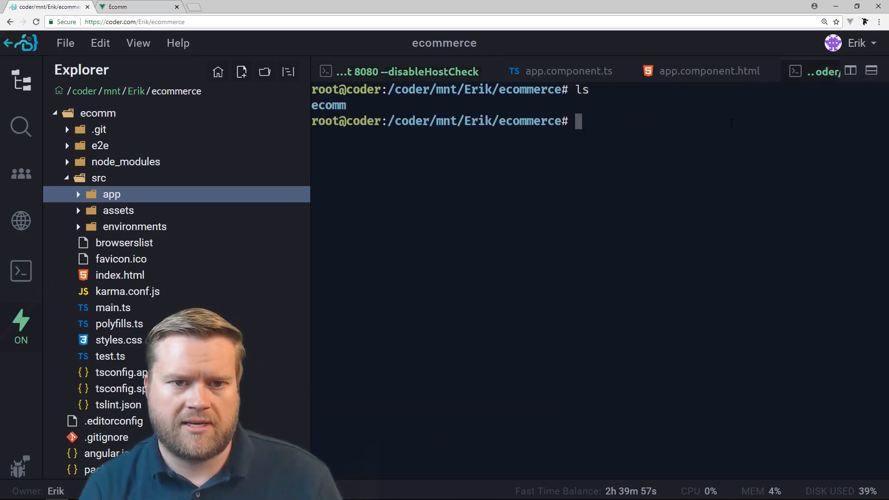
type("cd ecomm")
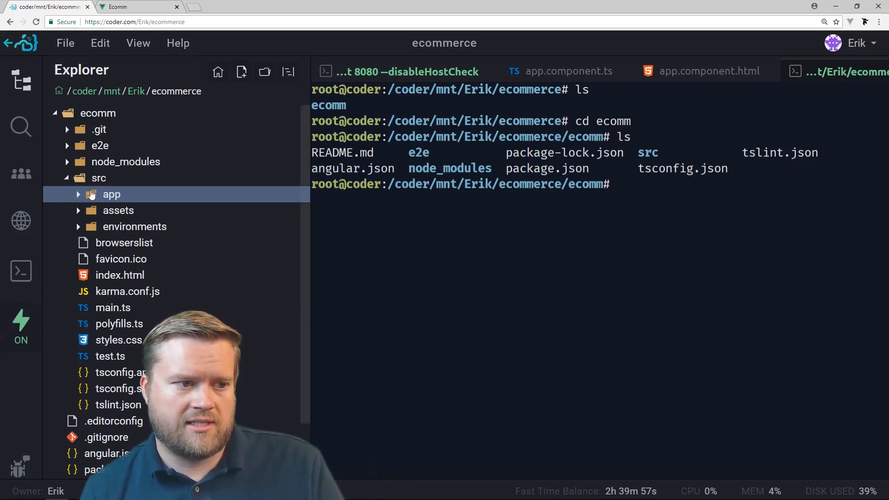
left_click(112, 194)
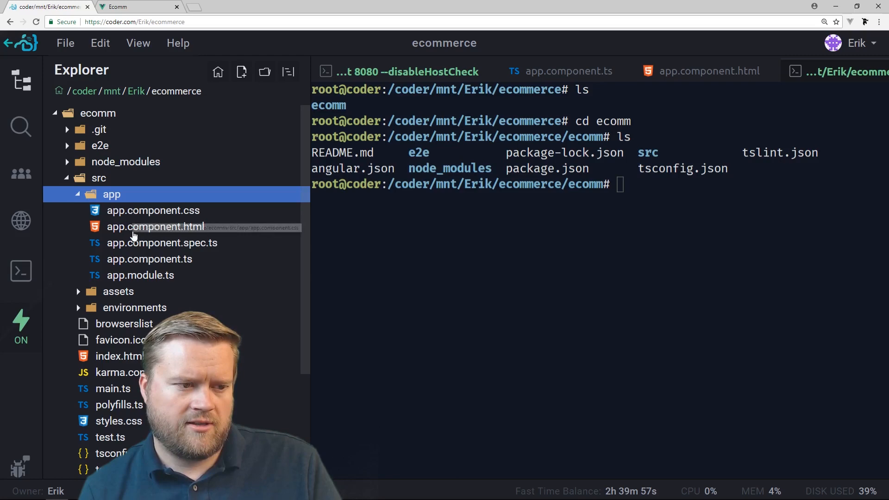
mouse_move(105, 226)
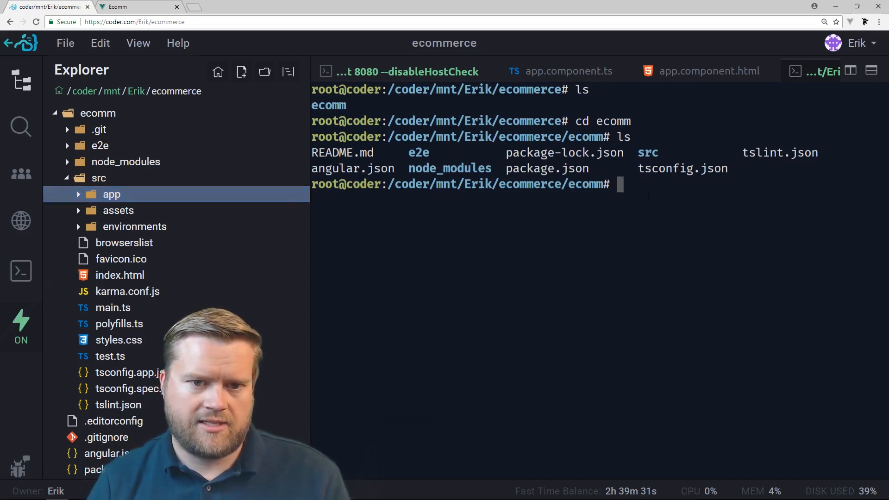
Generate the header component with 'ng generate component header'.
type("ng")
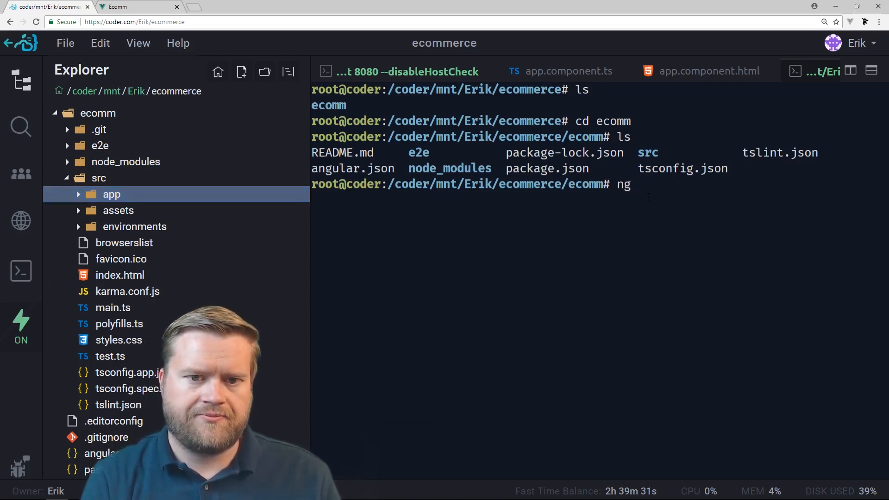
type("g")
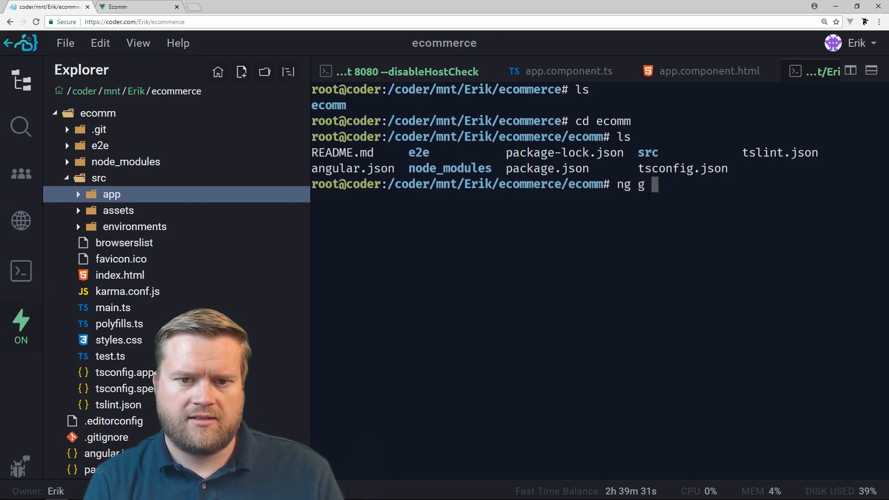
type("enerate comp")
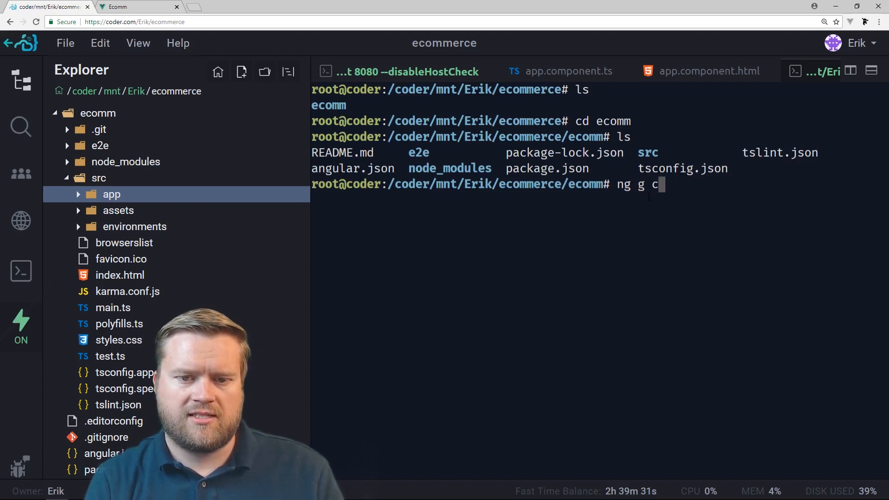
type("\" \"")
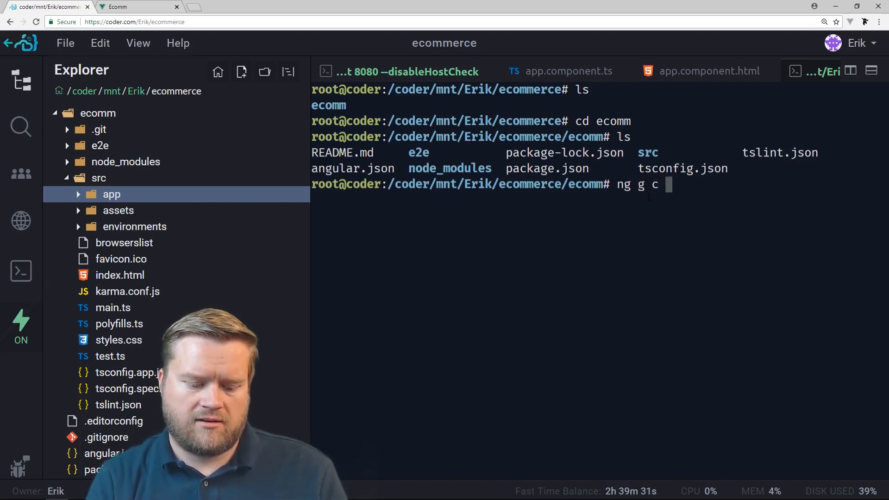
type("header")
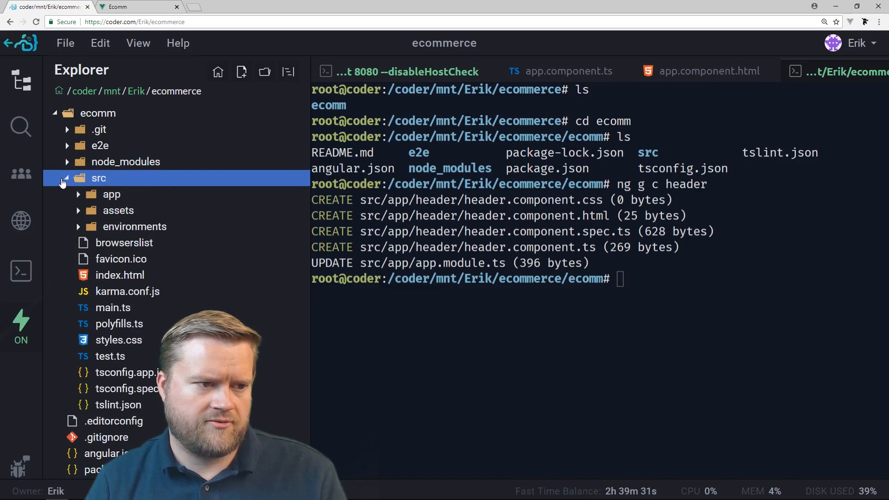
left_click(111, 194)
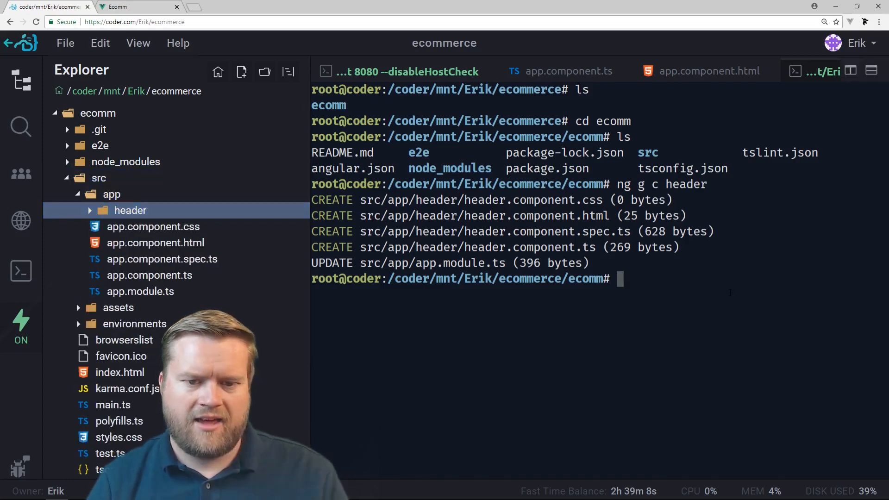
Generate the footer component with 'ng g c footer' and view its new folder.
type("ng g c header")
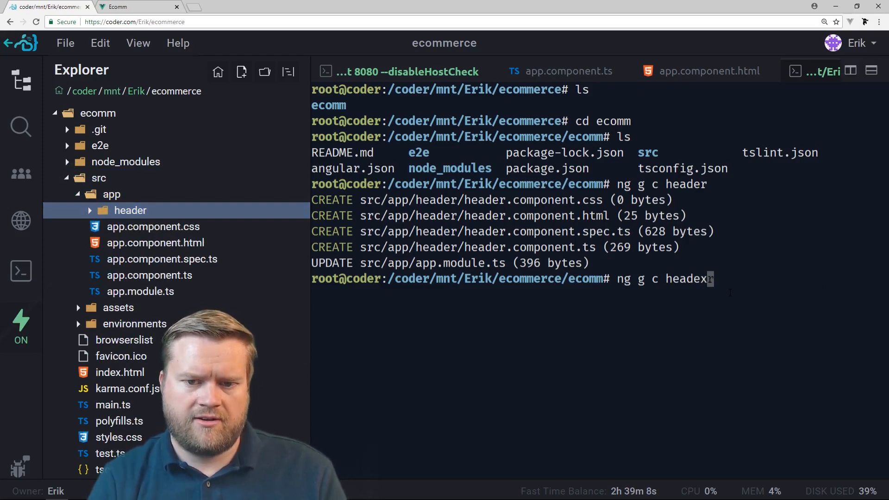
key("Backspace")
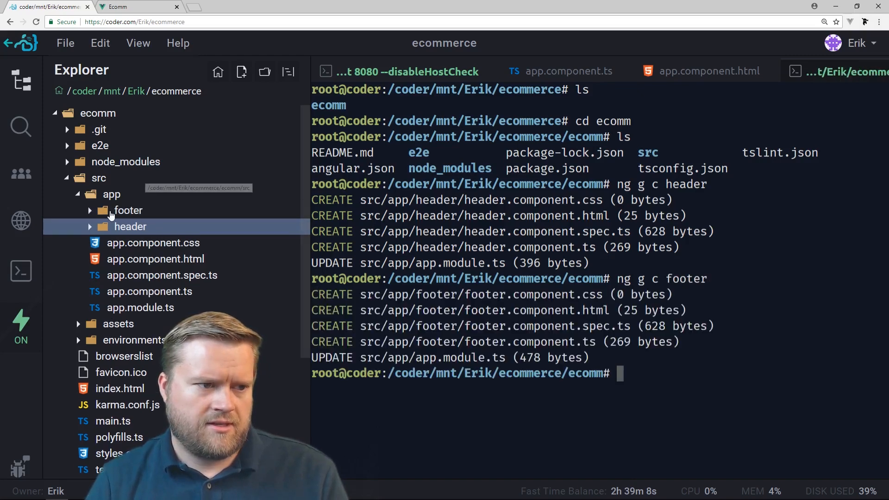
left_click(127, 210)
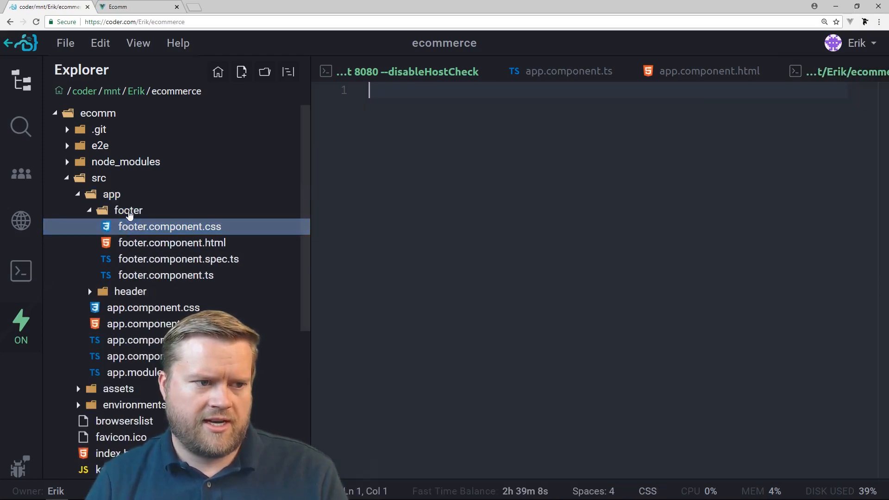
Run 'ng g c welcome' in the terminal to create the welcome component.
left_click(130, 227)
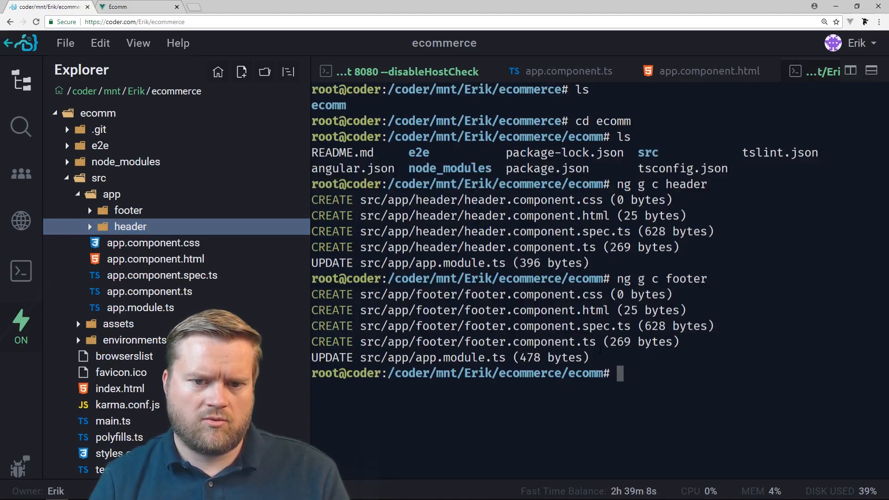
type("ng g c foot")
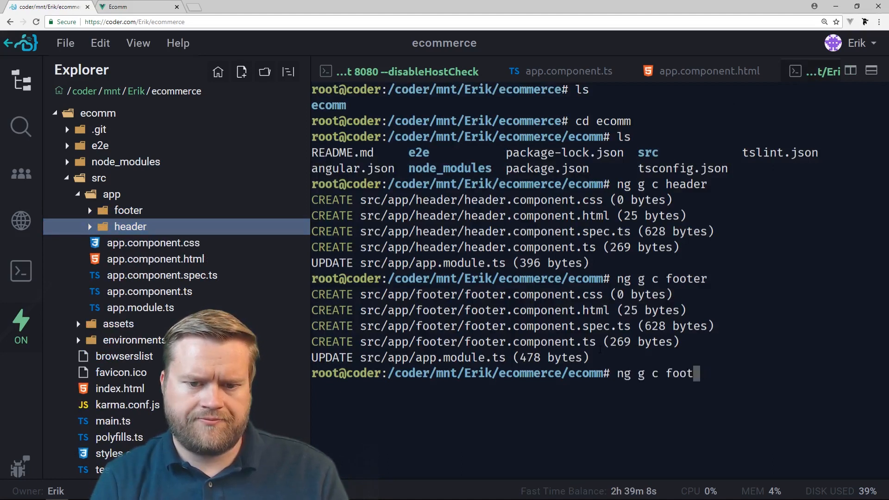
type("wel")
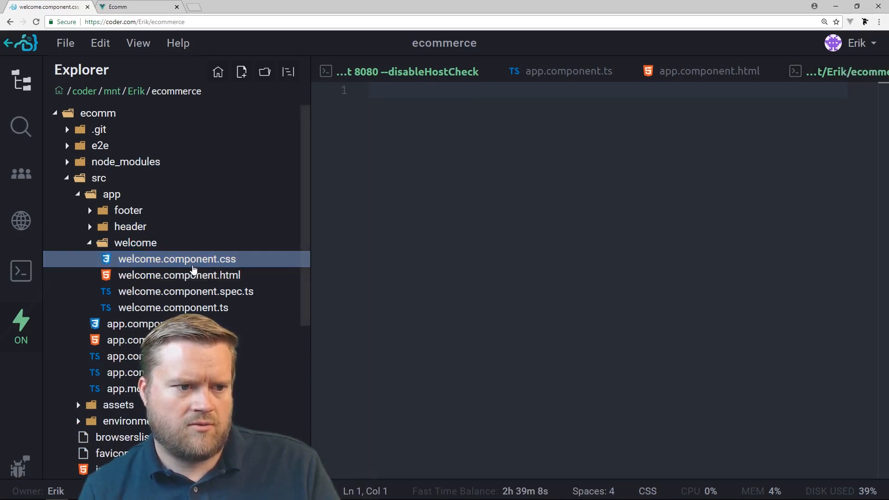
Set the welcome component template to 'Hello From Welcome' and return to the terminal.
left_click(179, 275)
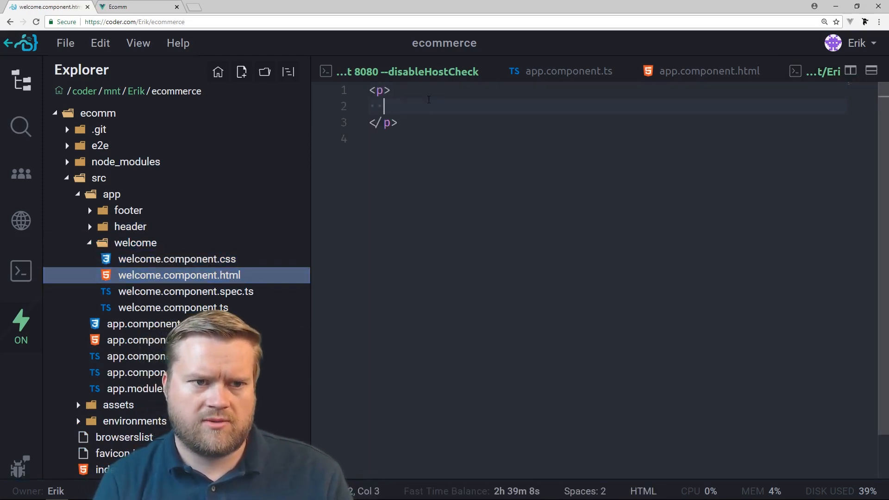
type("Hello")
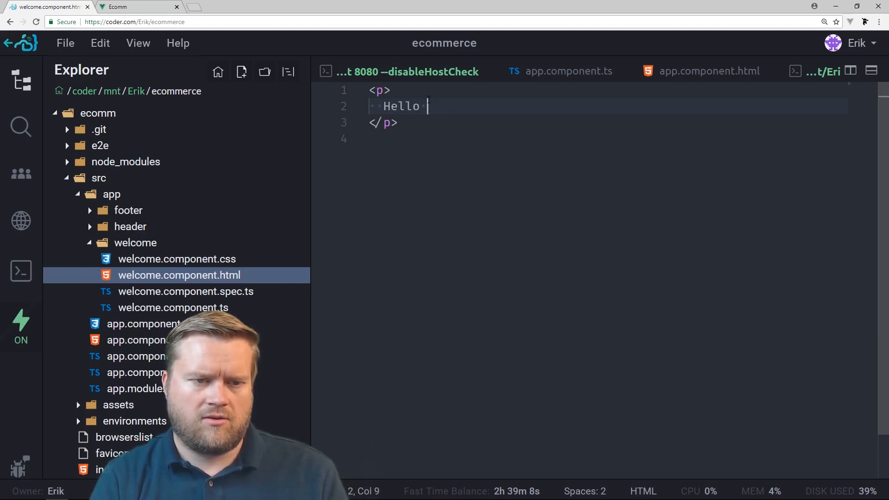
type("From Welcome")
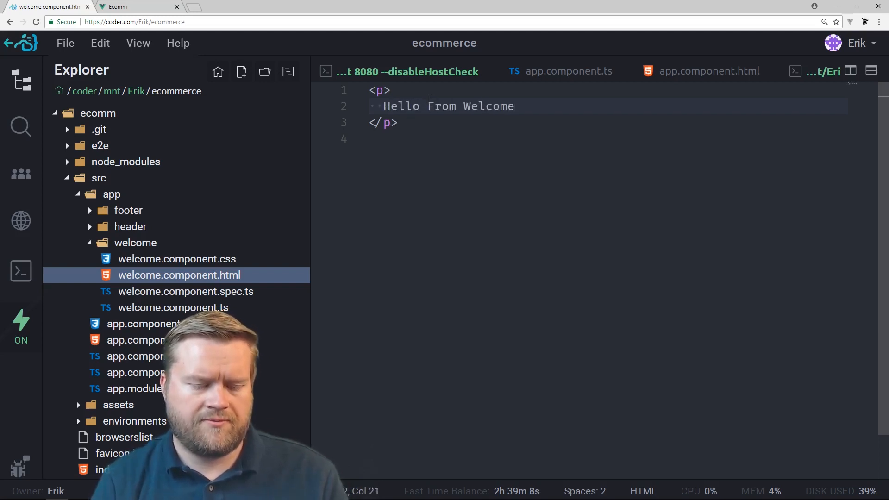
left_click(368, 139)
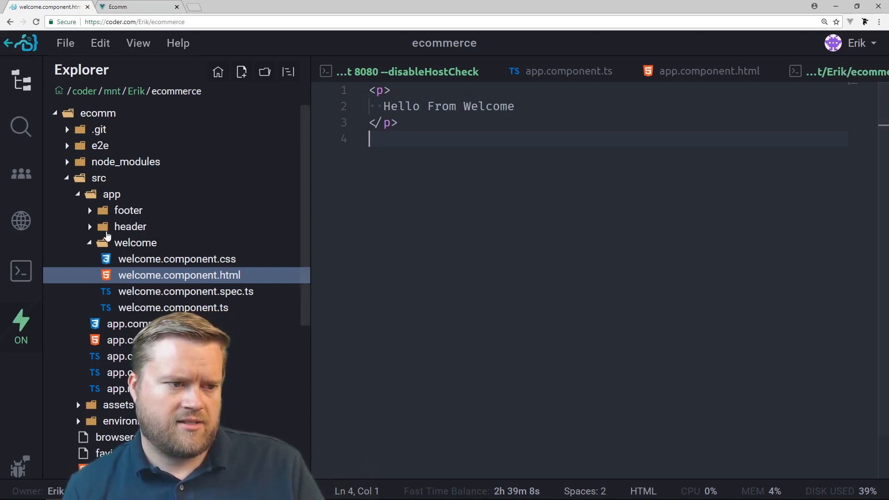
left_click(130, 226)
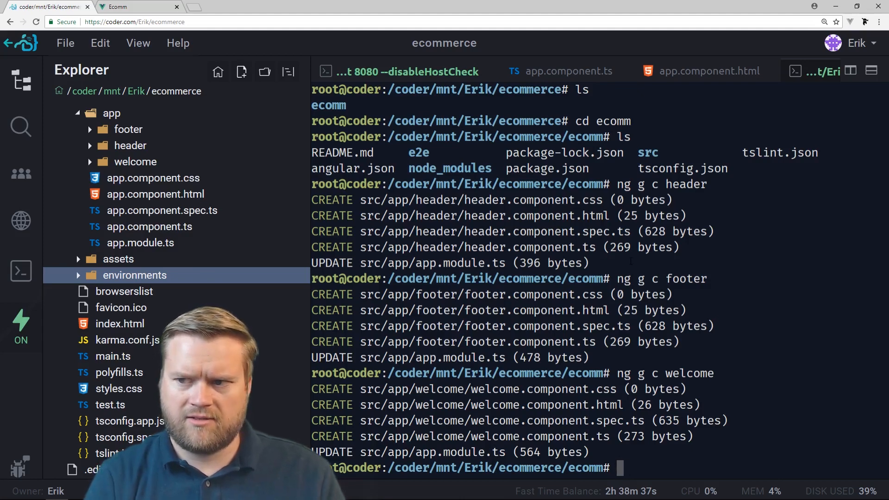
Run 'ng g m route --routing' and open route-routing.module.ts.
type("ng g m route --routing")
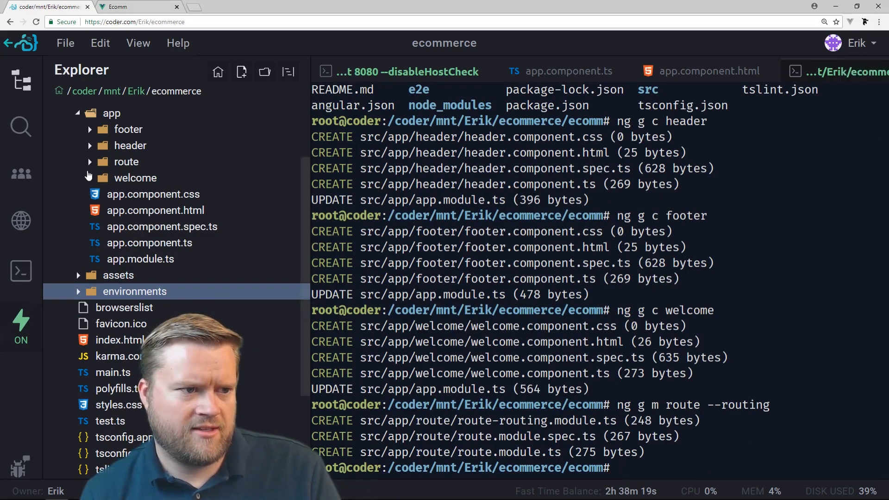
left_click(173, 177)
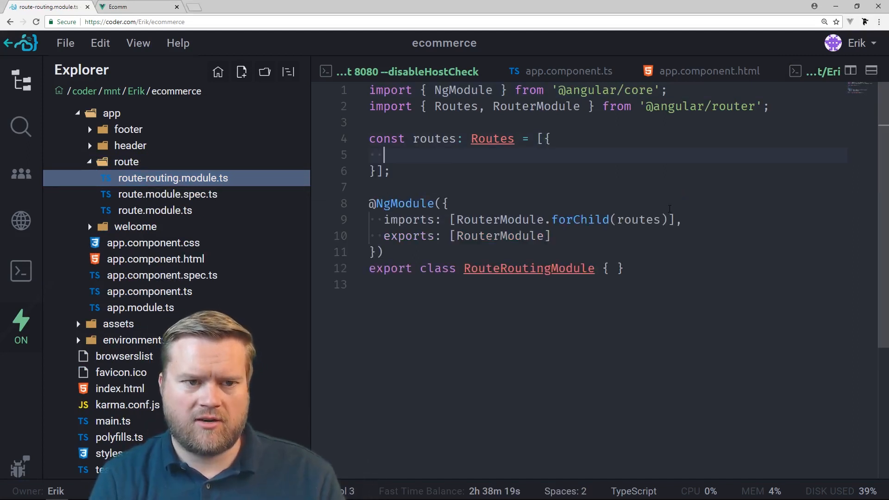
Add a route with path '' and component WelcomeComponent to the routes array.
type("path: '',")
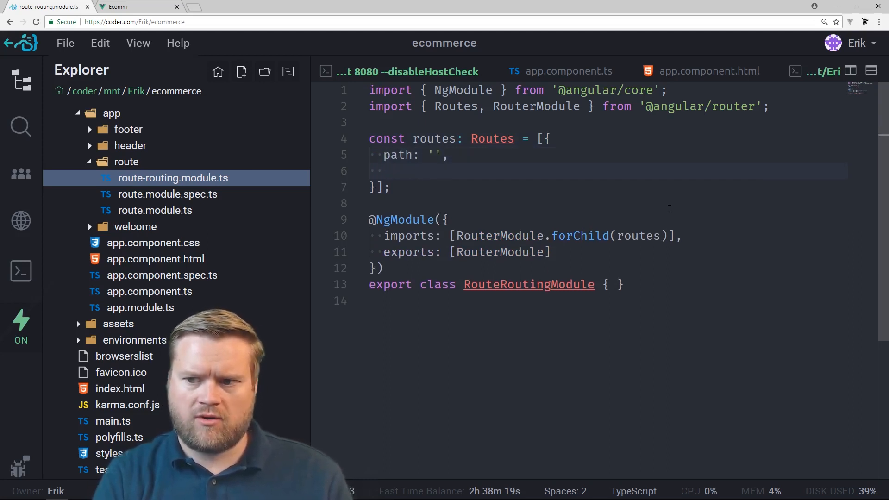
type("component:")
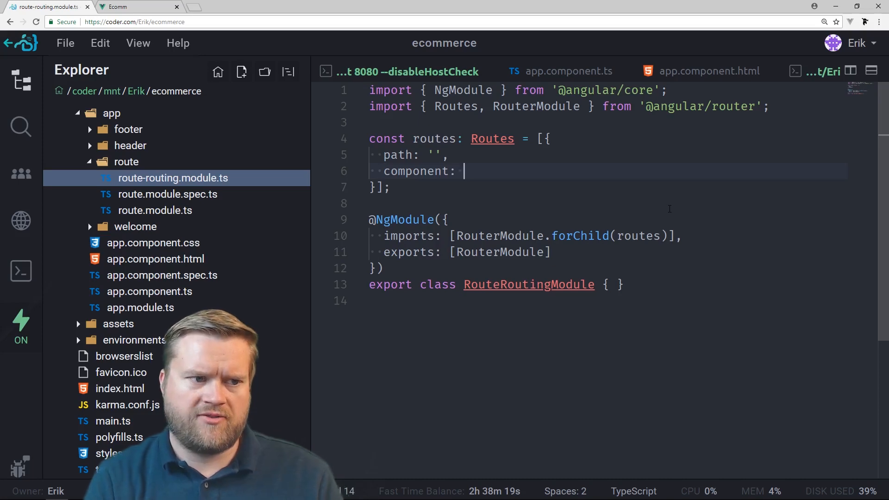
type("W")
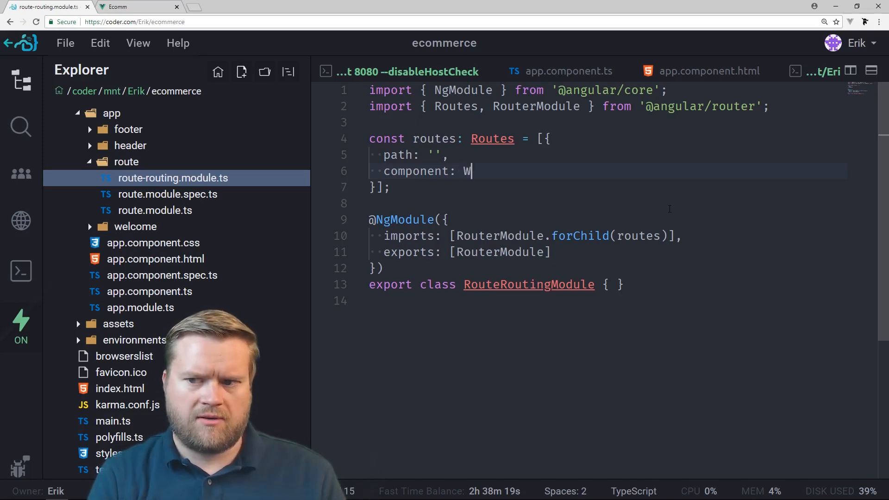
type("elcomeComponent")
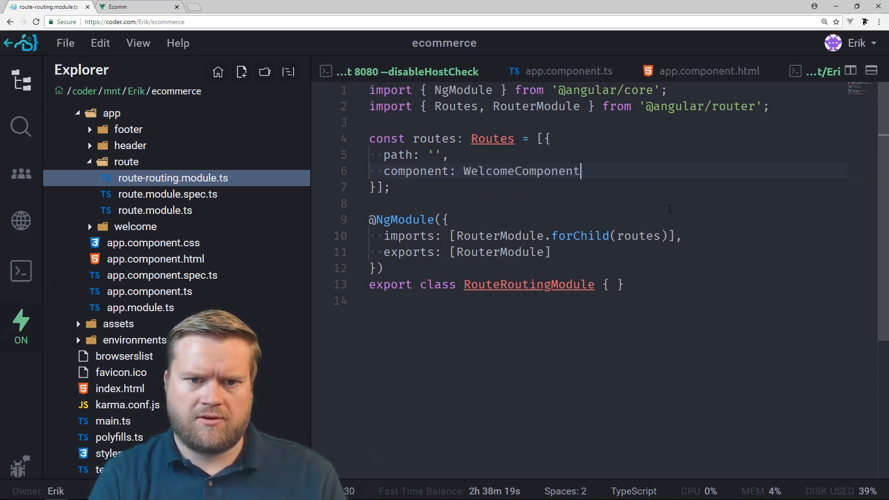
type("h")
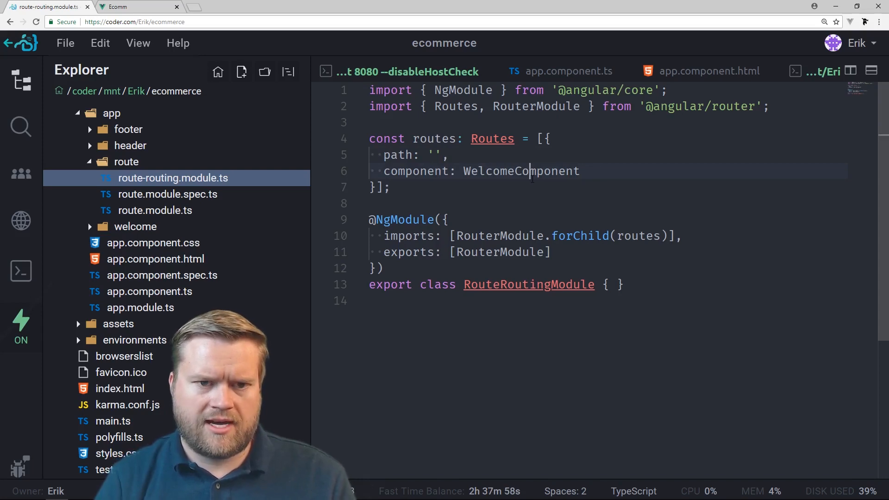
Import WelcomeComponent from '../welcome/welcome.component' below the existing imports.
key("Enter")
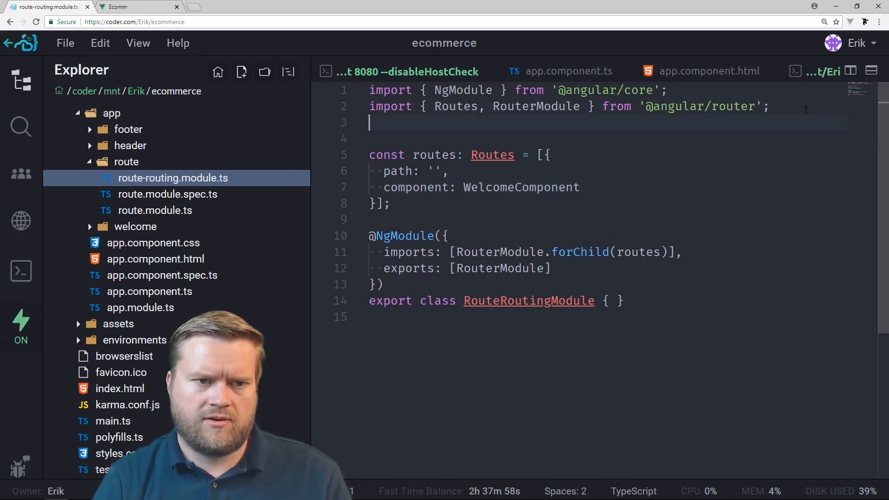
type("import {}")
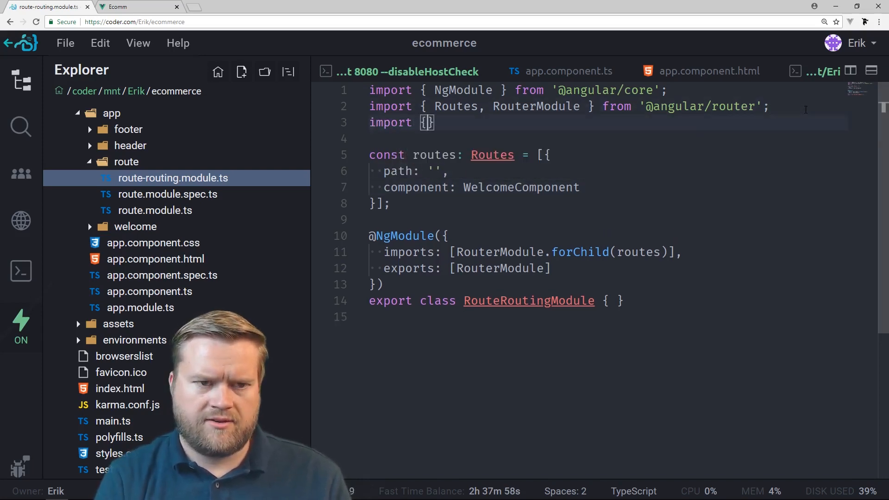
type("WelcomeComponent")
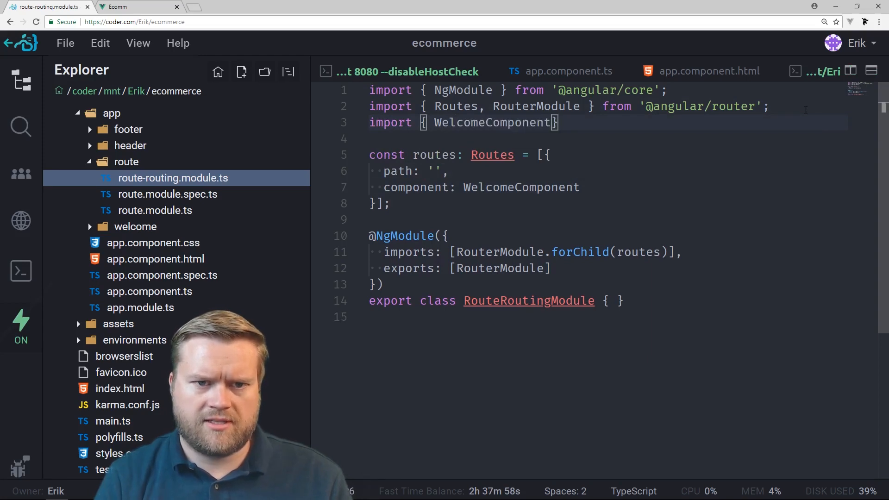
type("fronm")
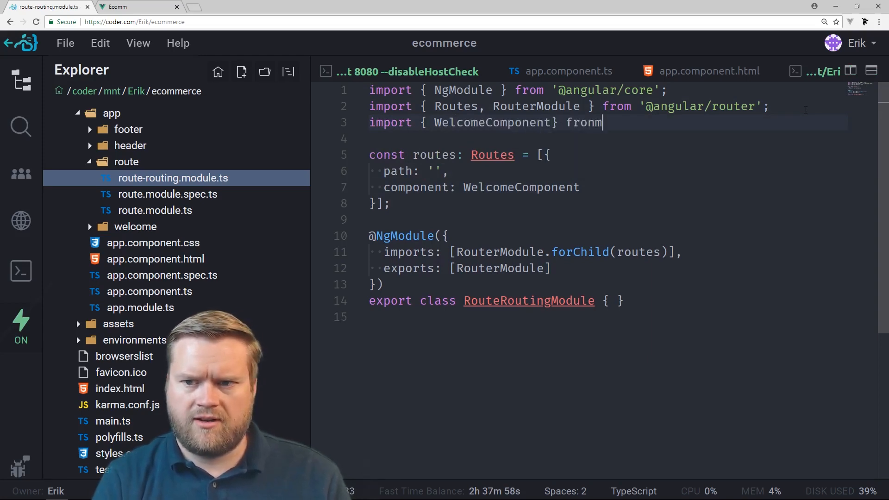
key("Backspace")
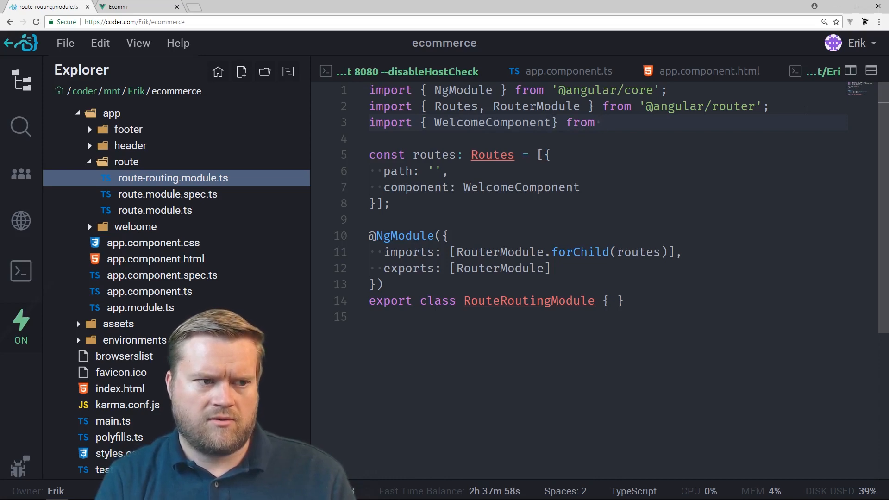
type("../we")
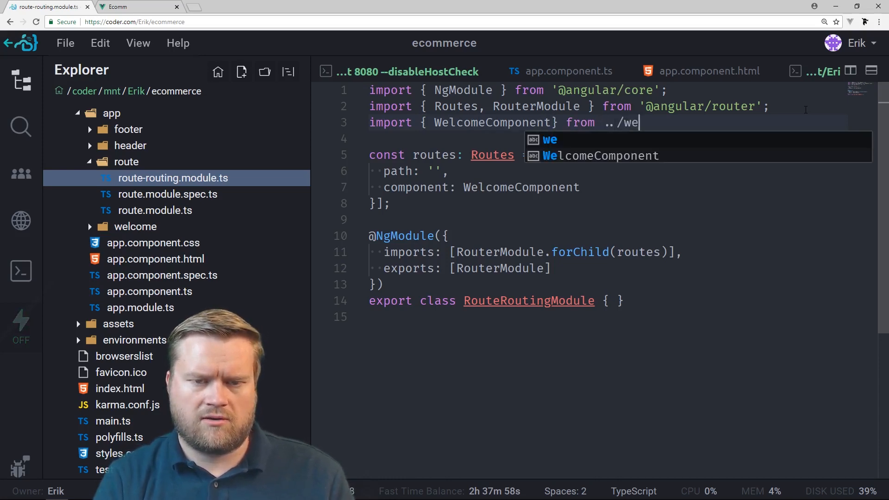
key("BackSpace")
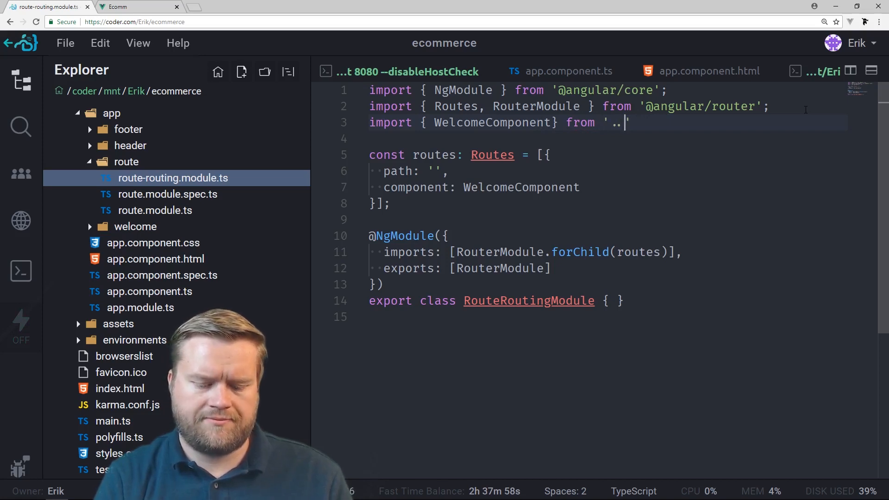
type("welcome/")
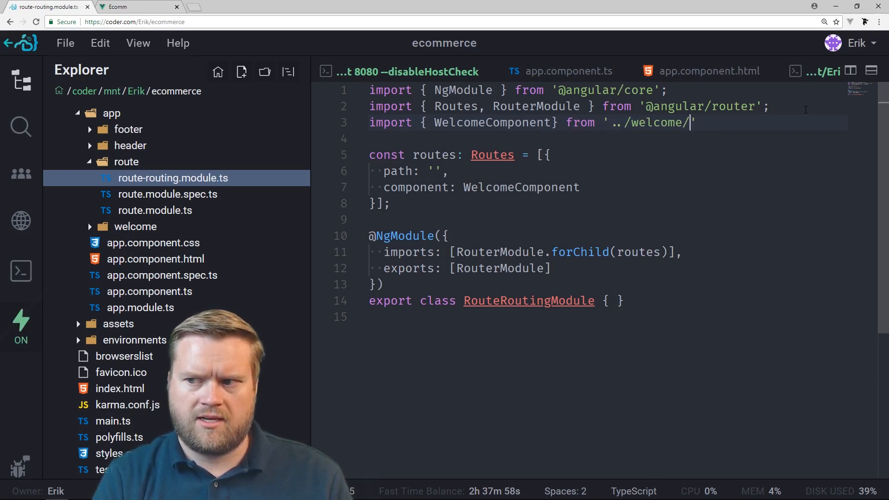
type("welcome.componen")
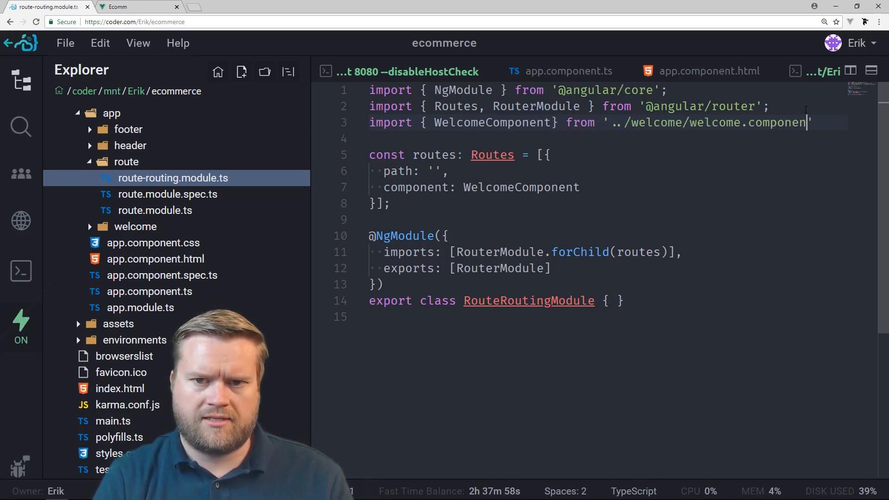
type("t")
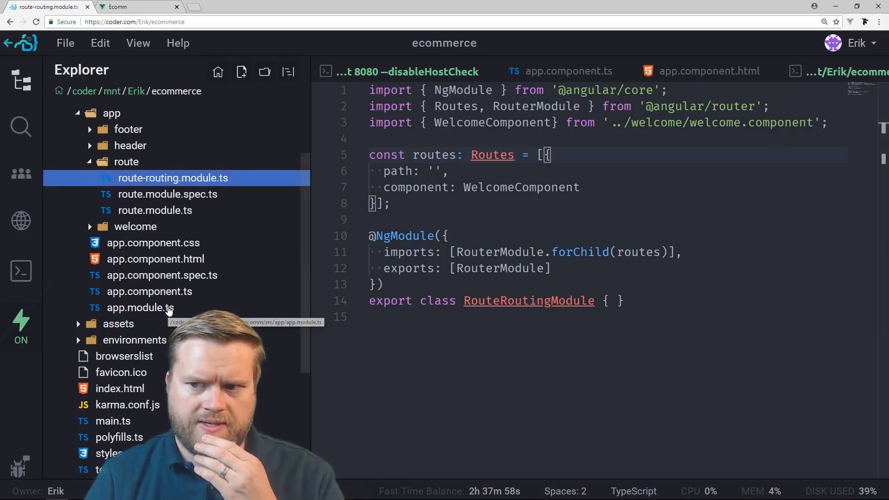
In app.module.ts, add RouteModule to imports with an import line from the route folder.
left_click(140, 307)
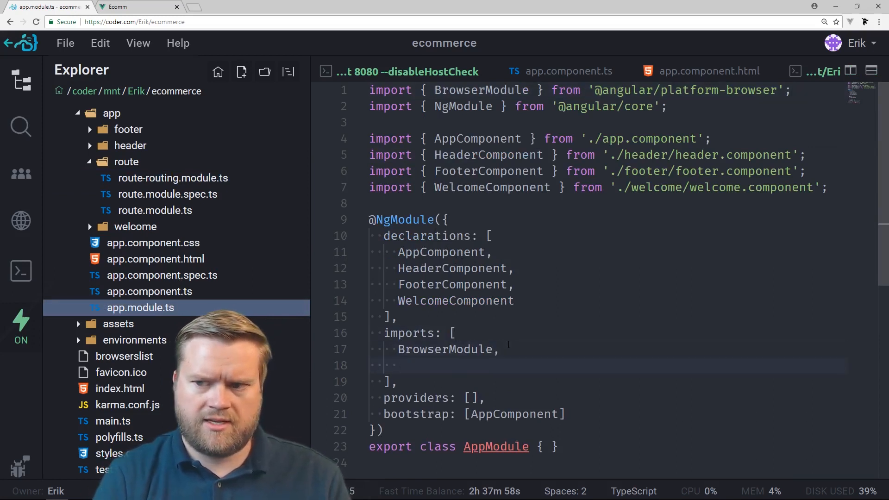
type("RouteMoudle")
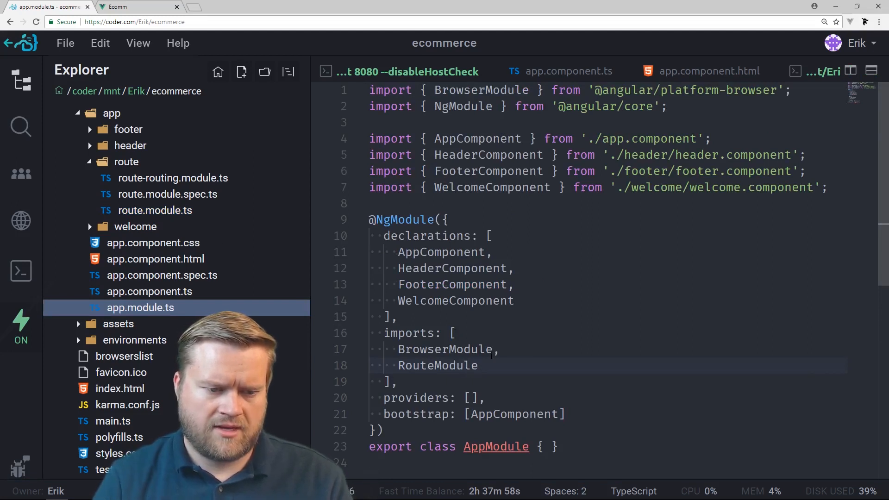
key("enter")
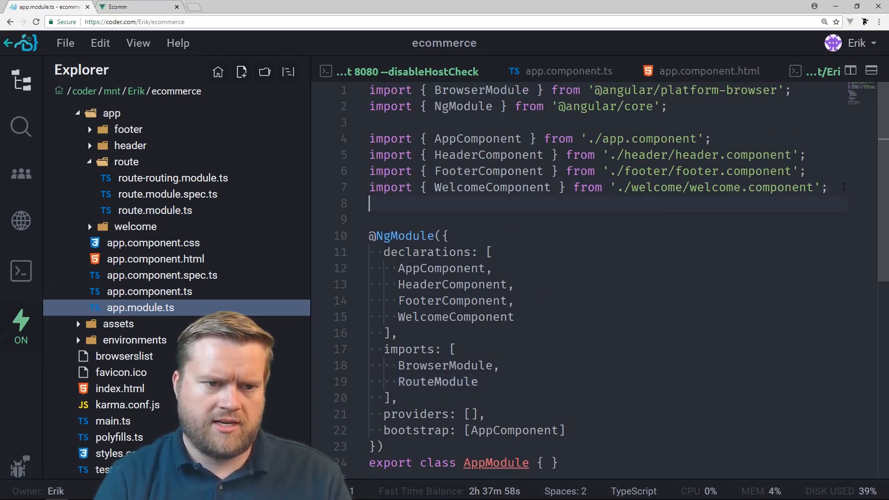
type("import {}")
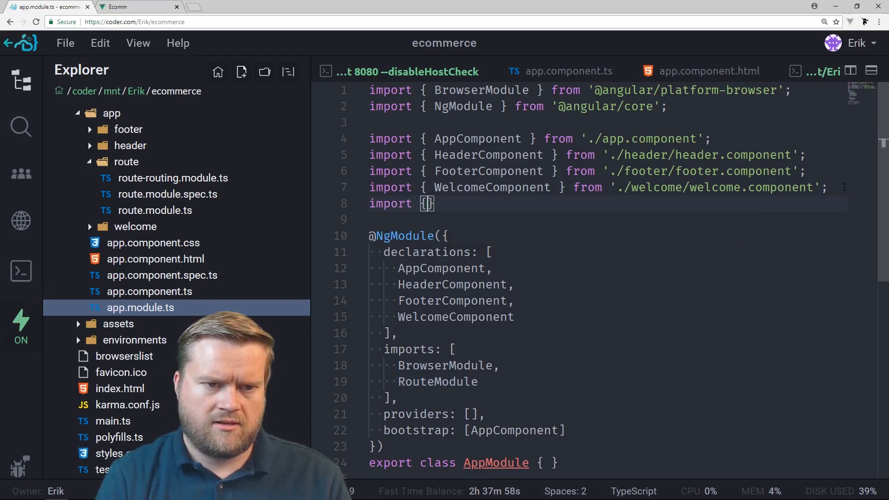
type("RouteModule")
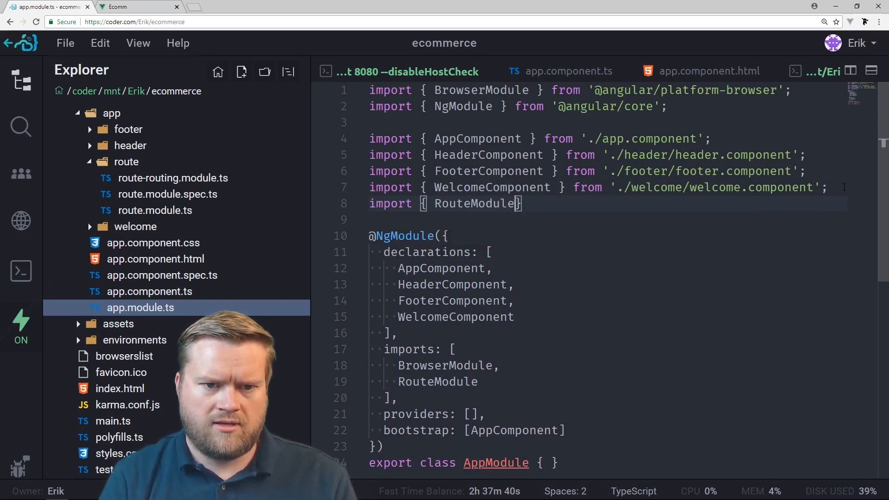
type("from")
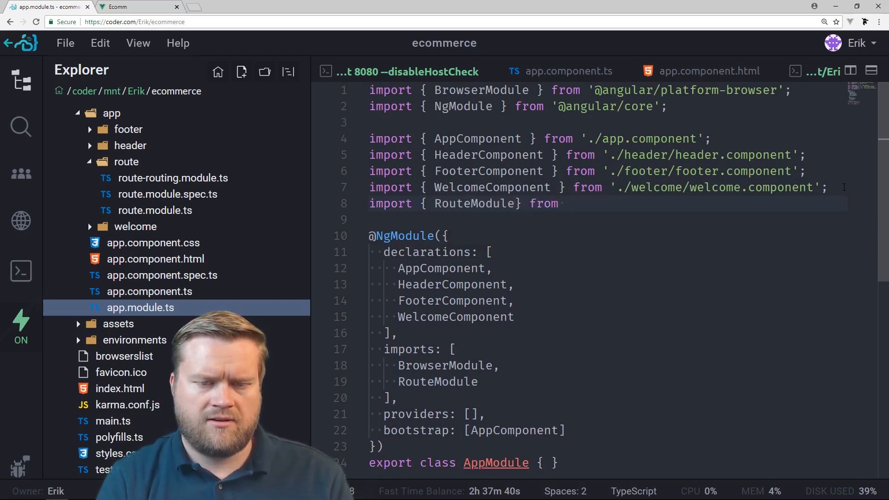
type("./r")
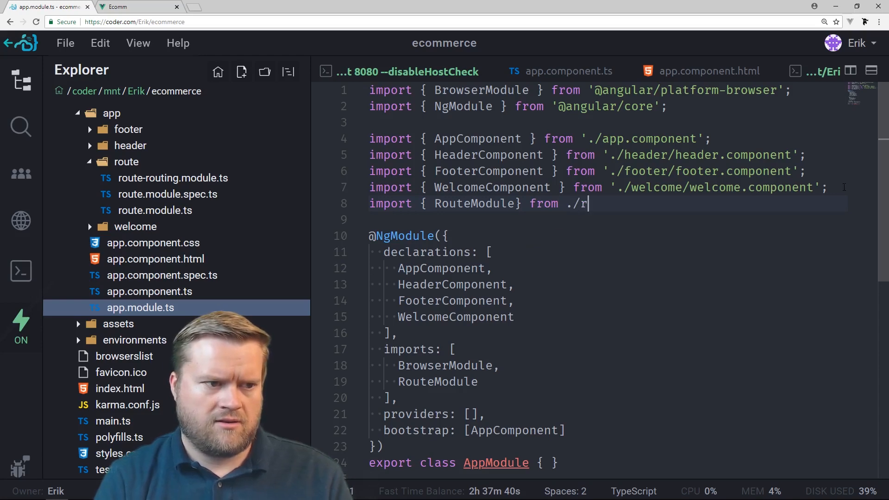
type("oute/")
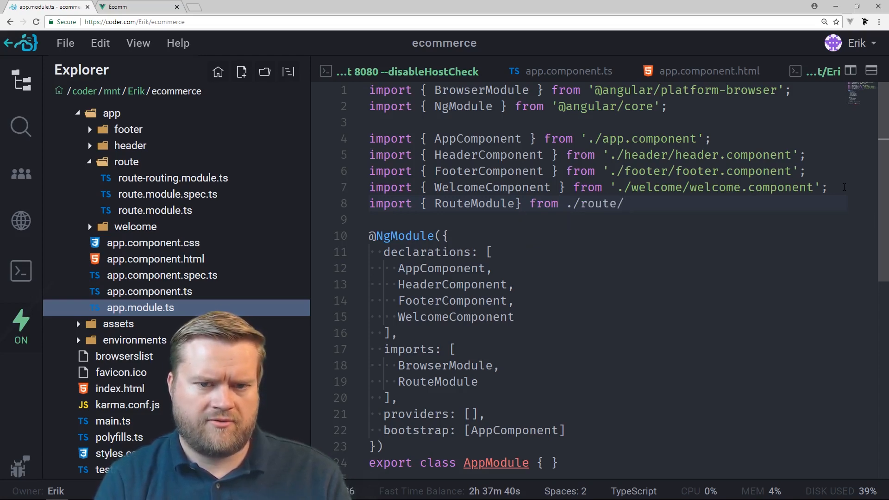
type("RouteModule")
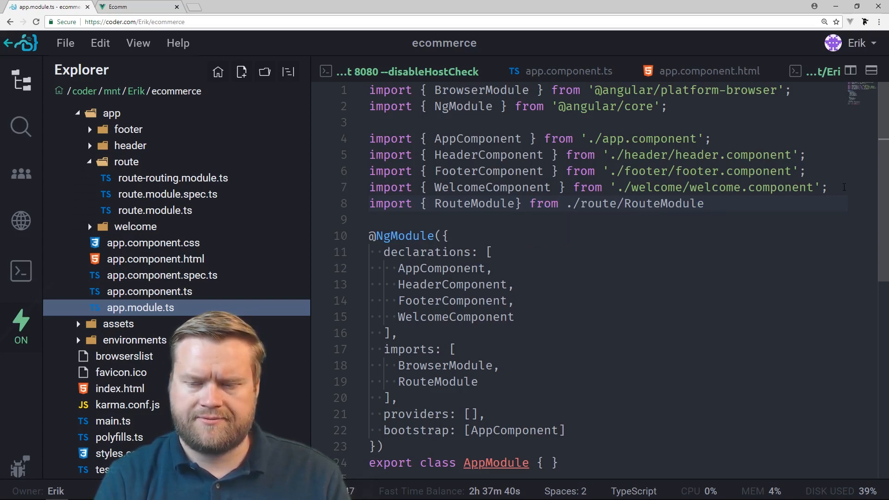
type(".mo")
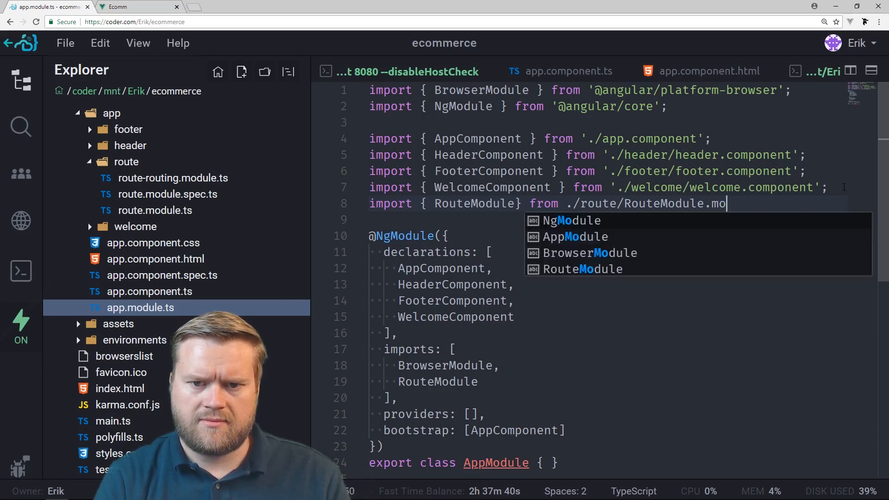
type("dule")
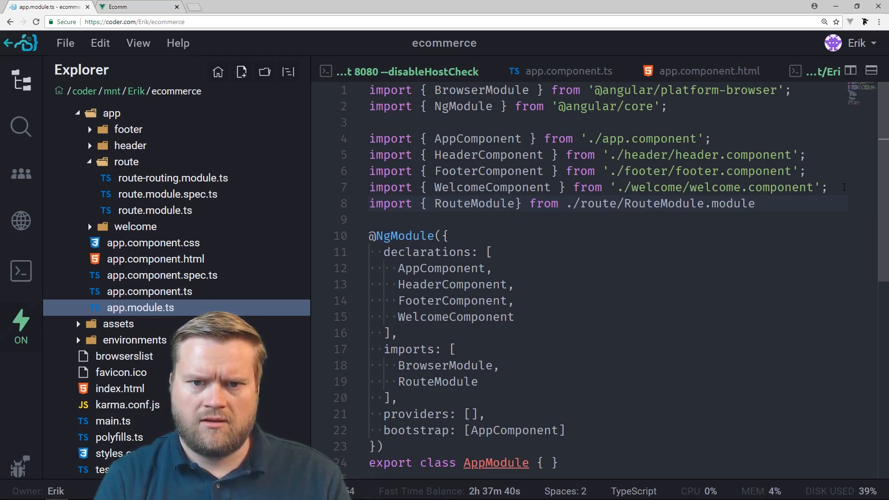
left_click(710, 71)
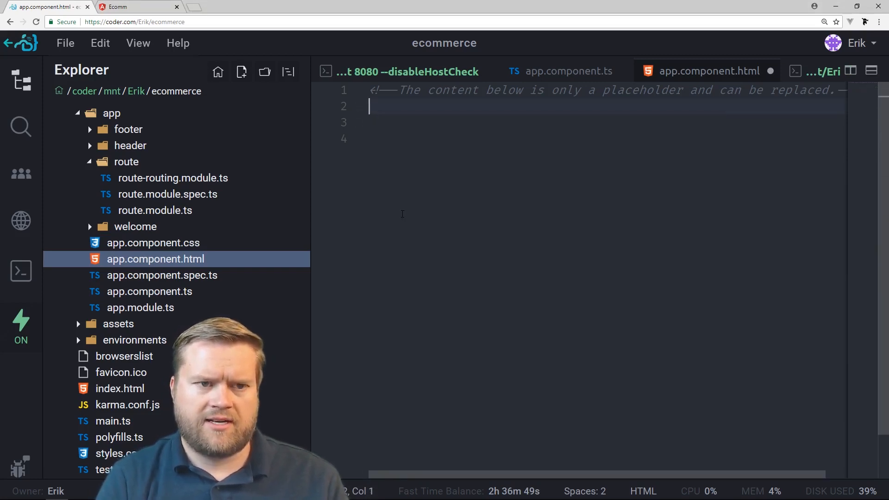
Add a <router-outlet></router-outlet> tag on line 2 of app.component.html.
type("<router-outle")
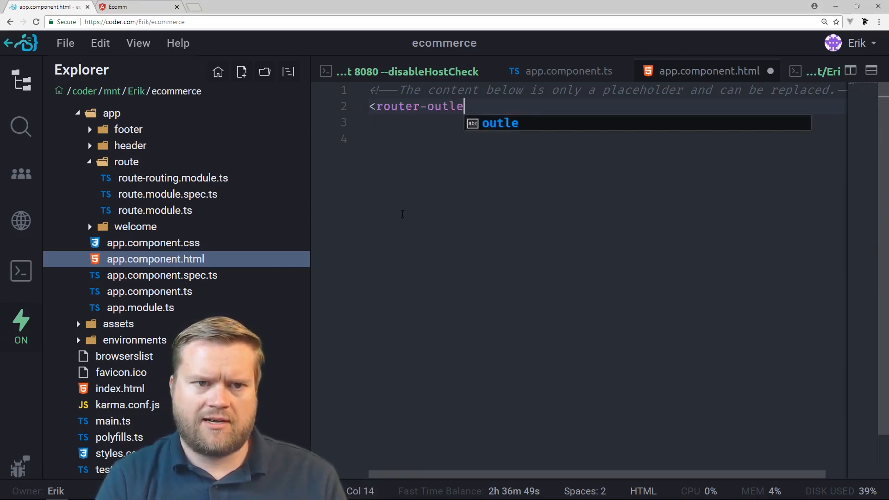
type("t></rou")
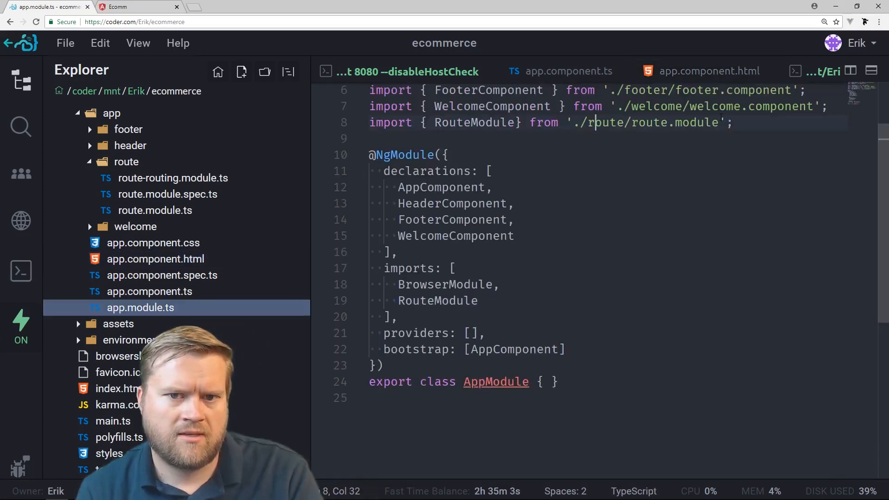
type("import { RouterModule } from '@angular/router';")
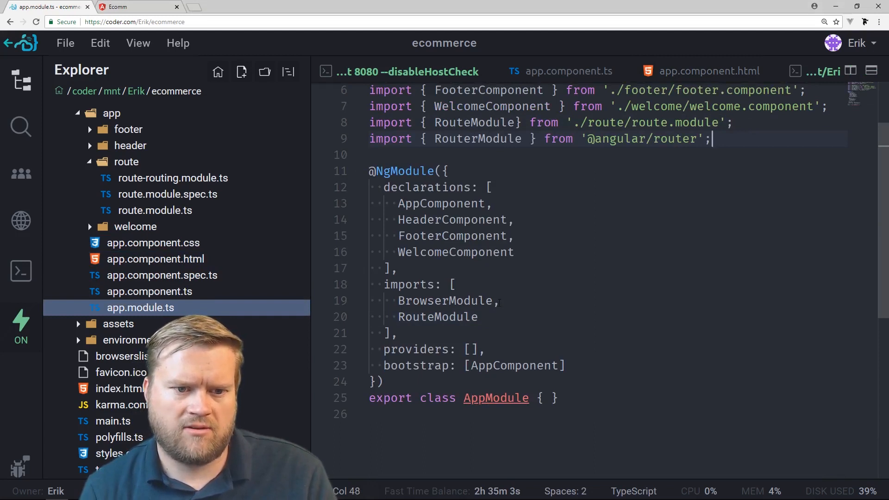
key("Enter")
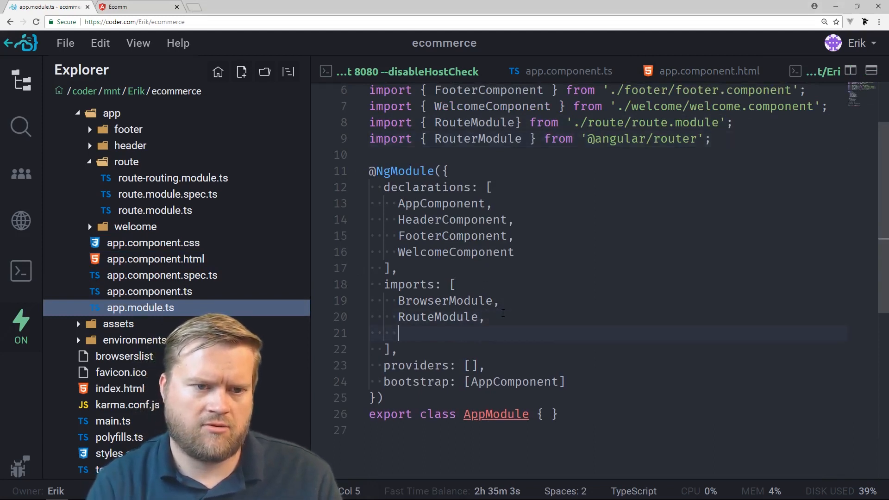
type("RouterModule")
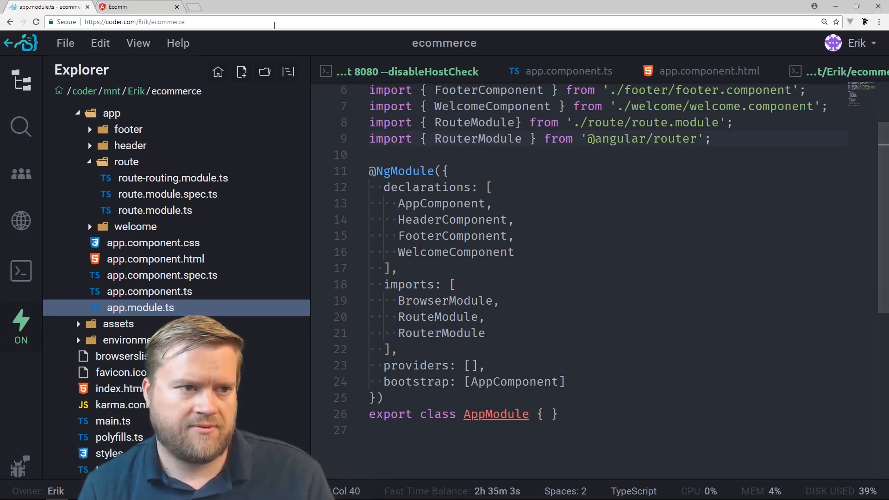
Change route-routing.module.ts to RouterModule.forRoot(routes) and view the Ecomm page showing 'Hello From Welcome'.
left_click(173, 177)
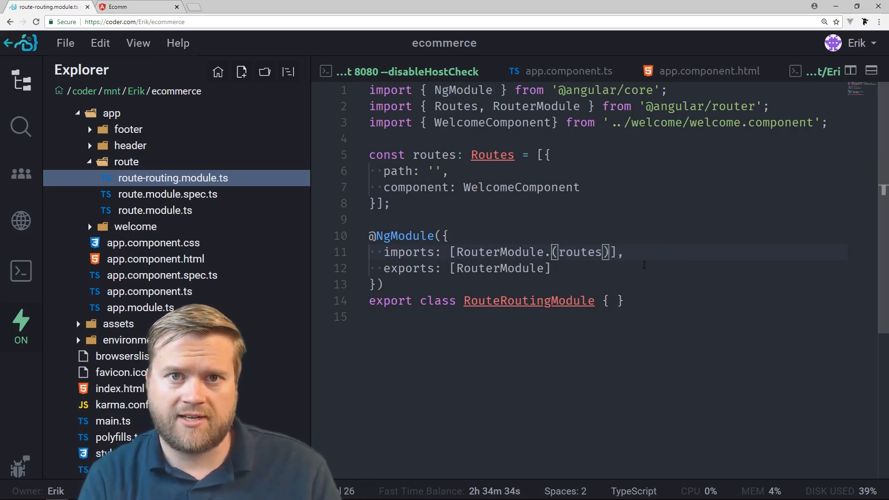
type("forRoot(")
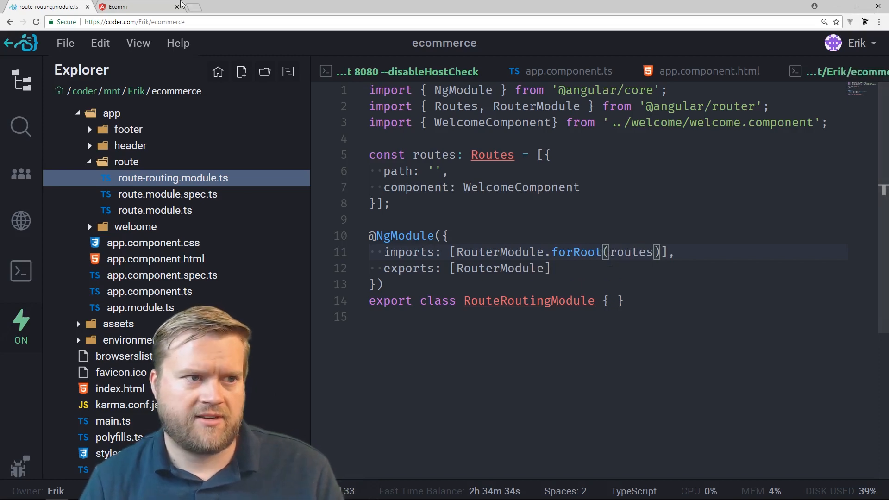
left_click(118, 6)
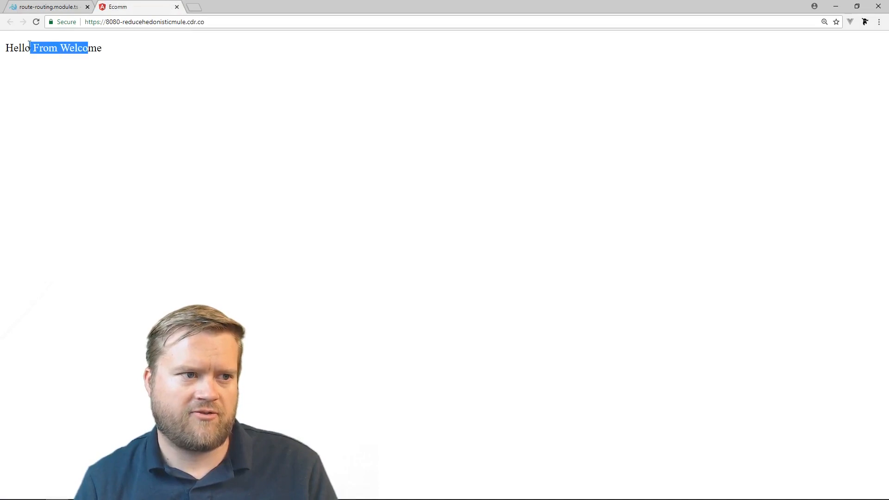
Review route.module.ts and app.module.ts, then open app.component.html containing the router-outlet.
left_click(45, 7)
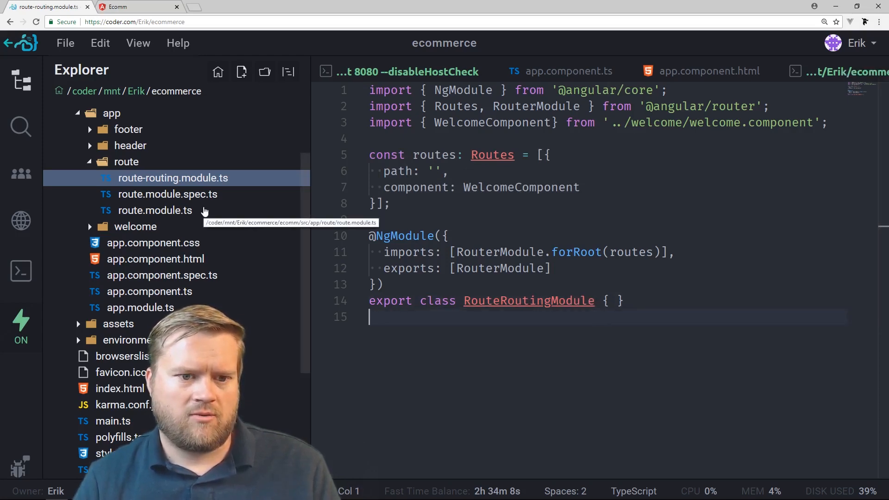
left_click(154, 210)
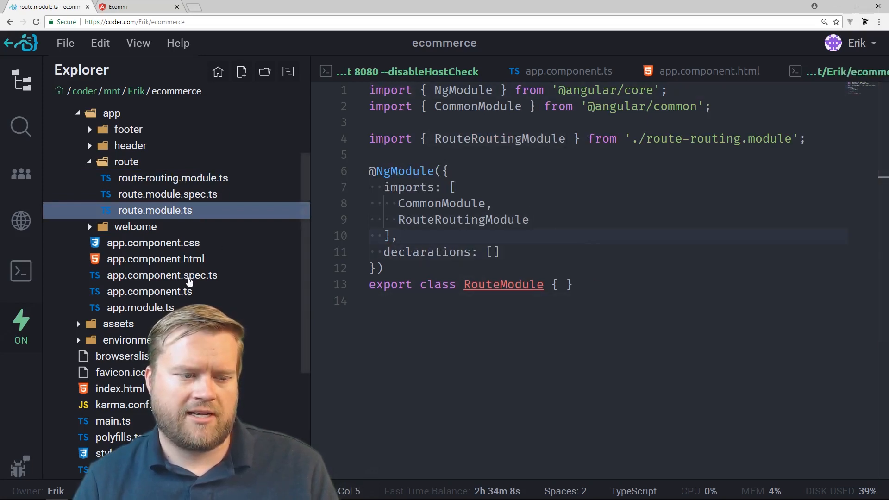
left_click(140, 308)
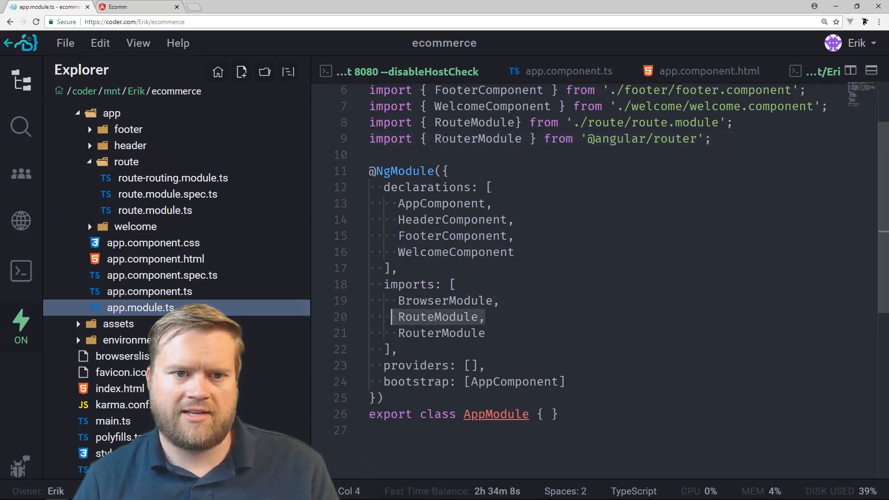
left_click(420, 333)
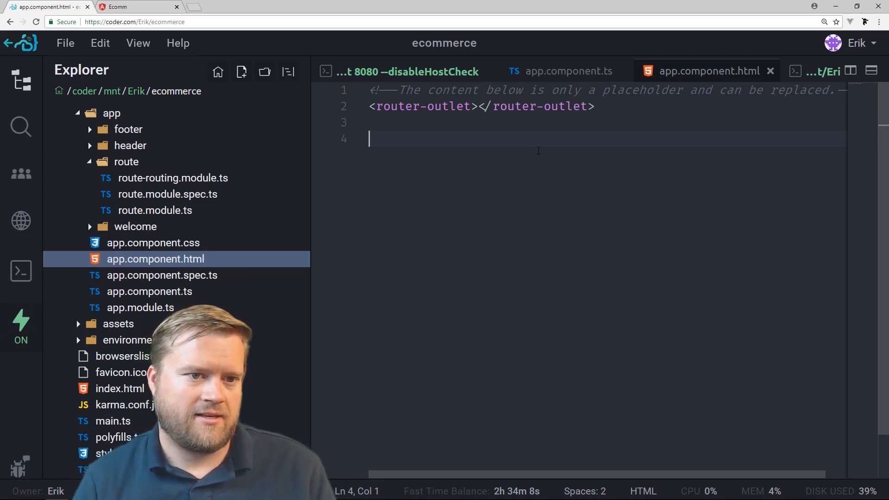
mouse_move(199, 199)
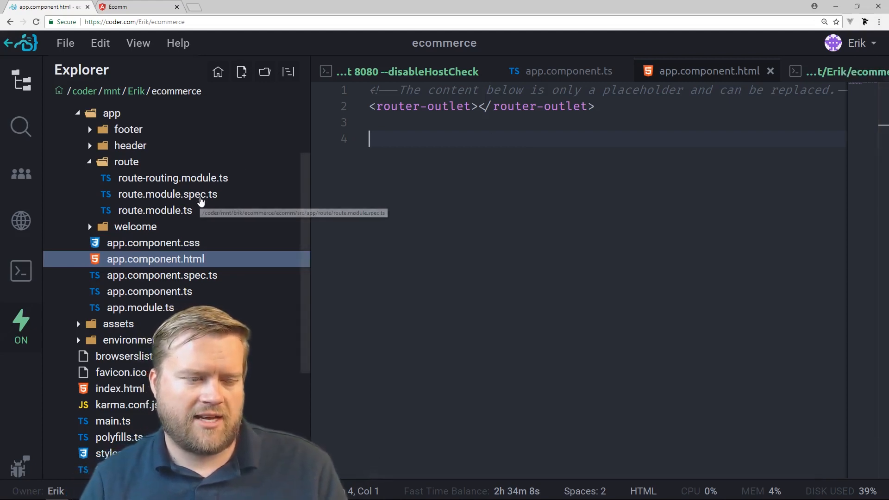
Browse the welcome, footer and header component files, ending on welcome.component.html.
left_click(134, 227)
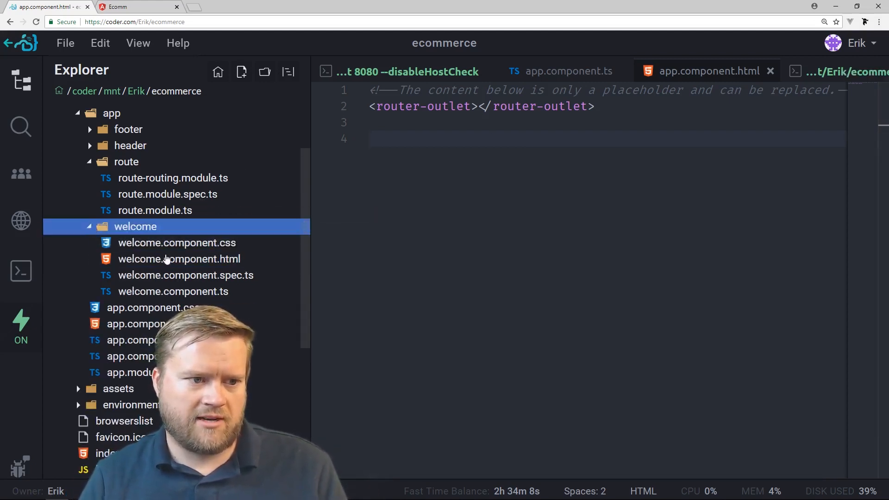
left_click(179, 259)
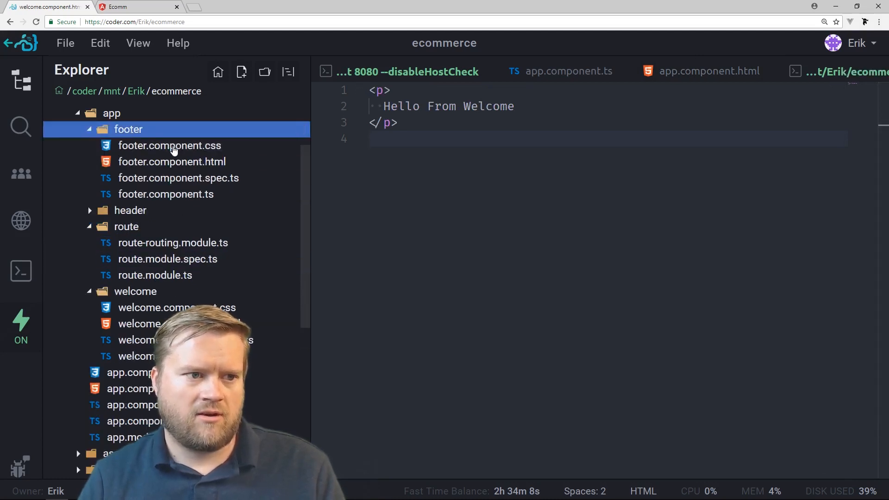
left_click(172, 162)
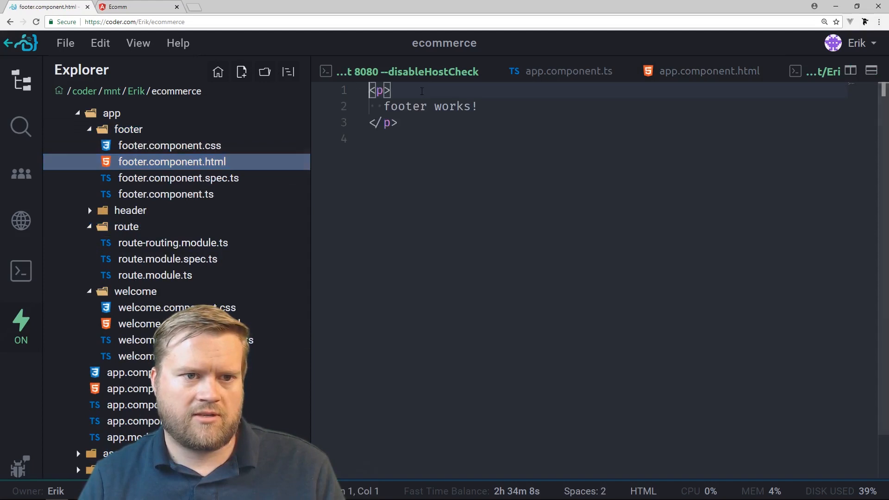
left_click(478, 106)
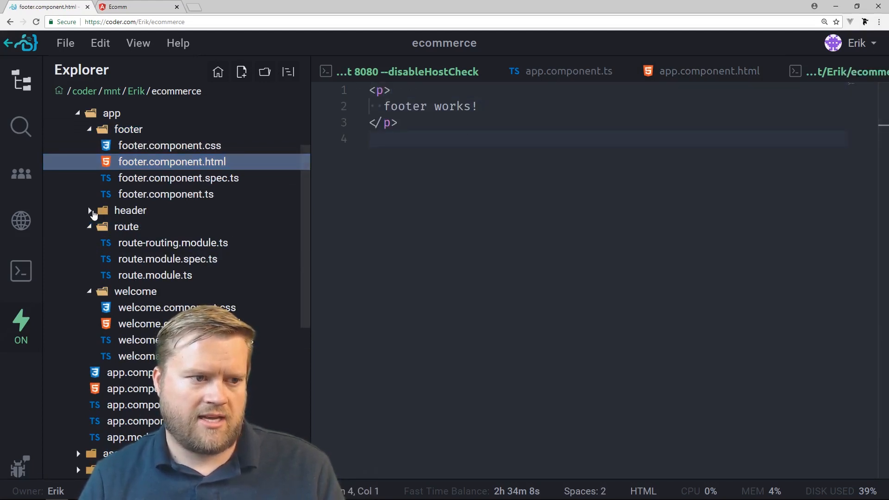
left_click(130, 210)
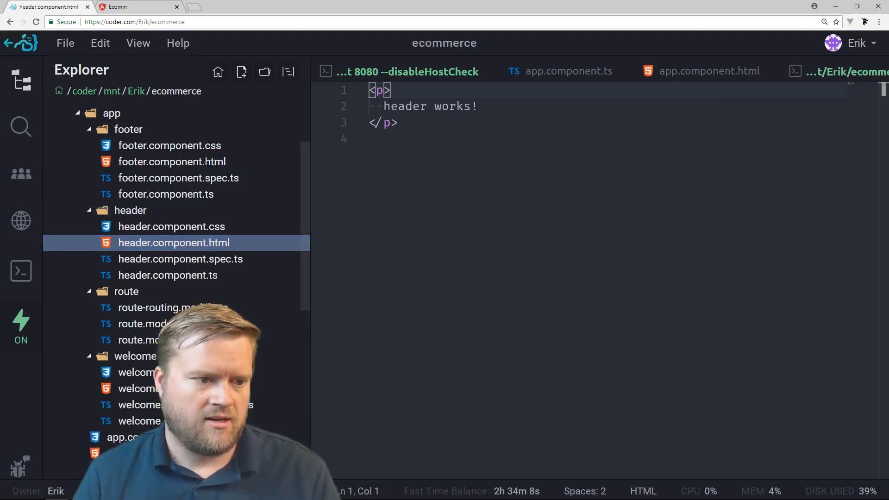
scroll("down", 3)
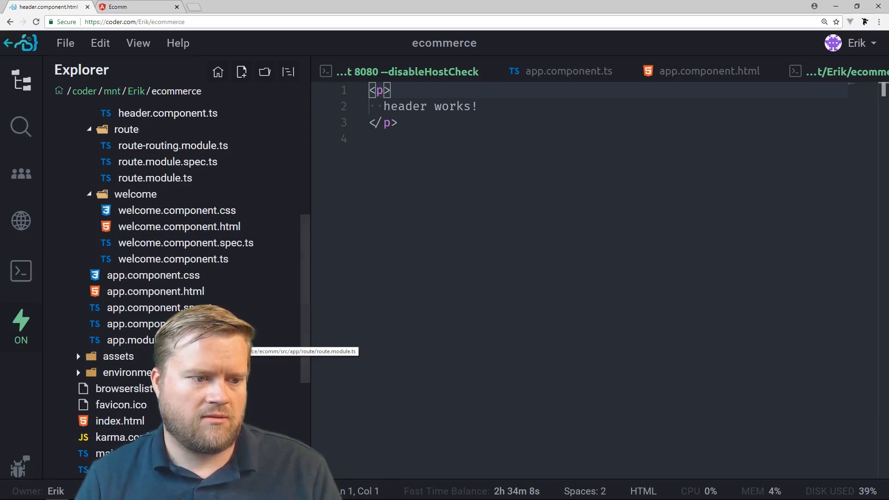
left_click(179, 227)
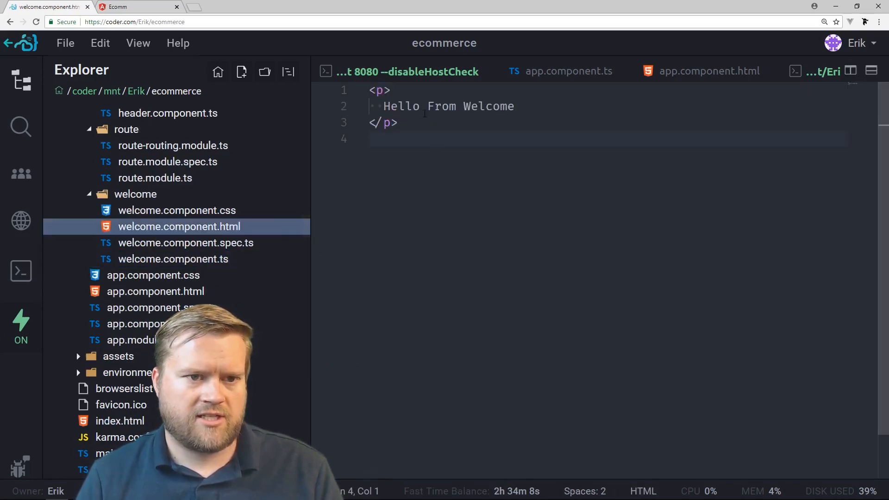
Add two blank lines, begin a tag, and copy the app-header selector from header.component.ts.
key("Enter")
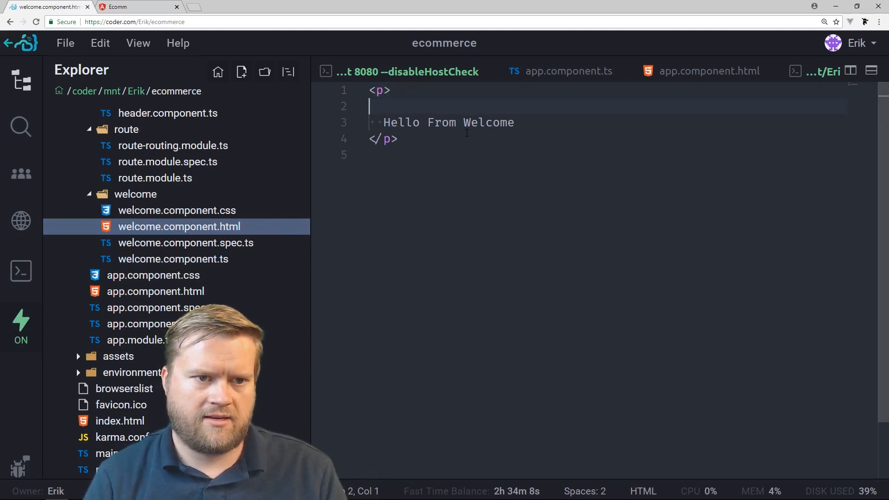
key("Enter")
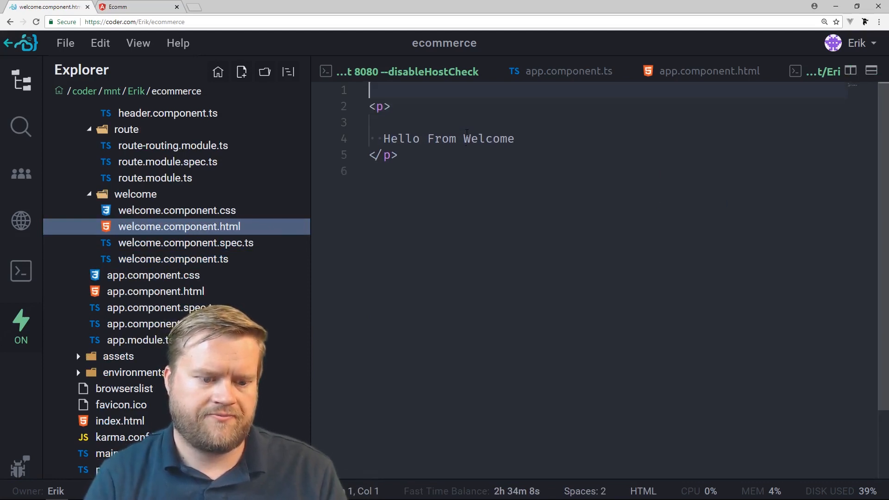
type("<")
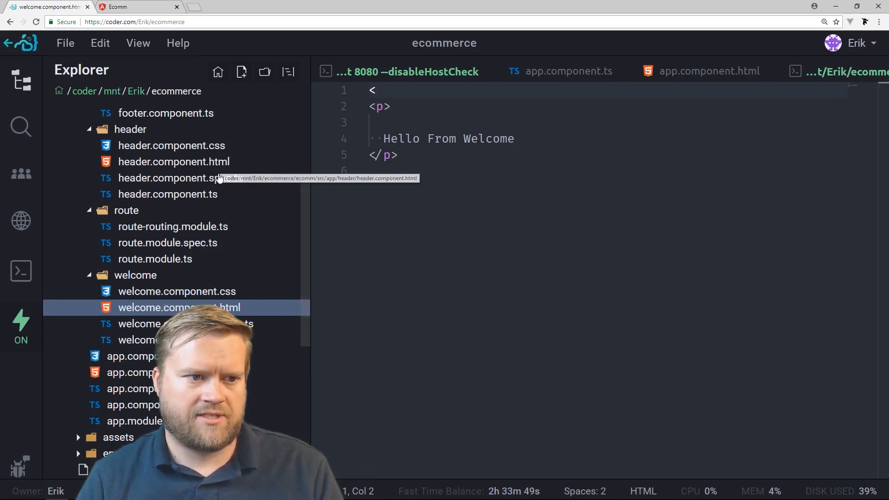
left_click(167, 194)
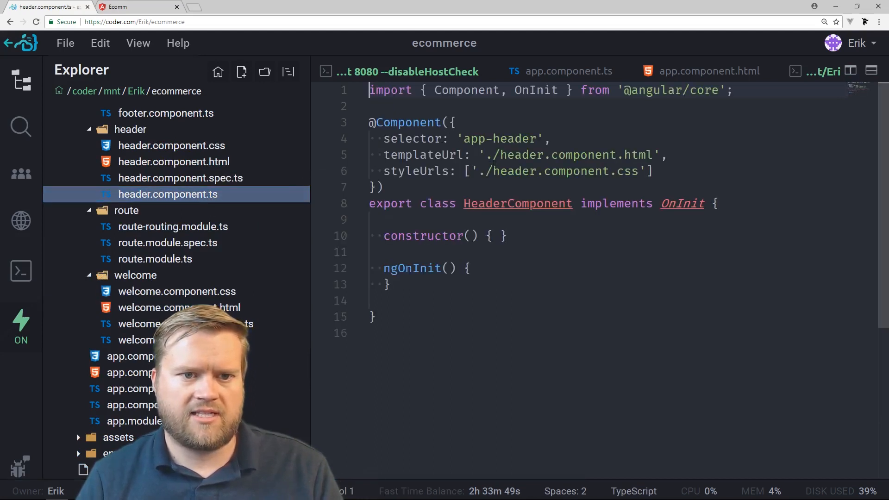
double_click(498, 139)
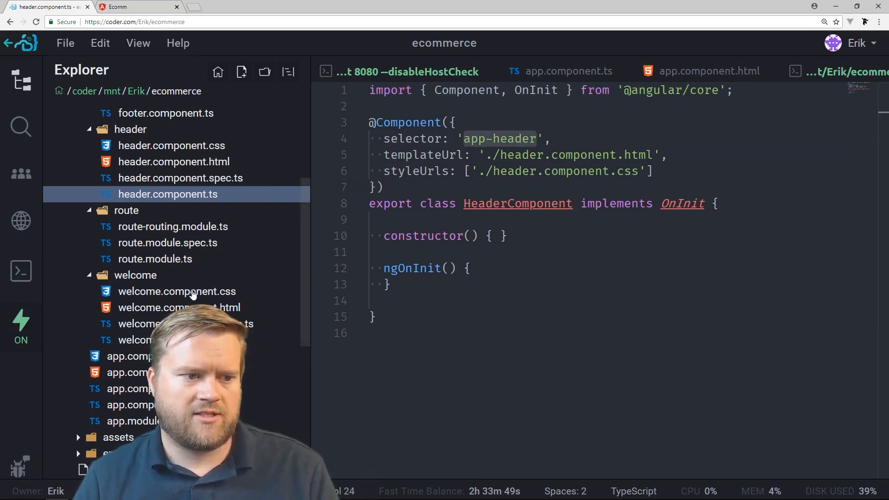
left_click(179, 307)
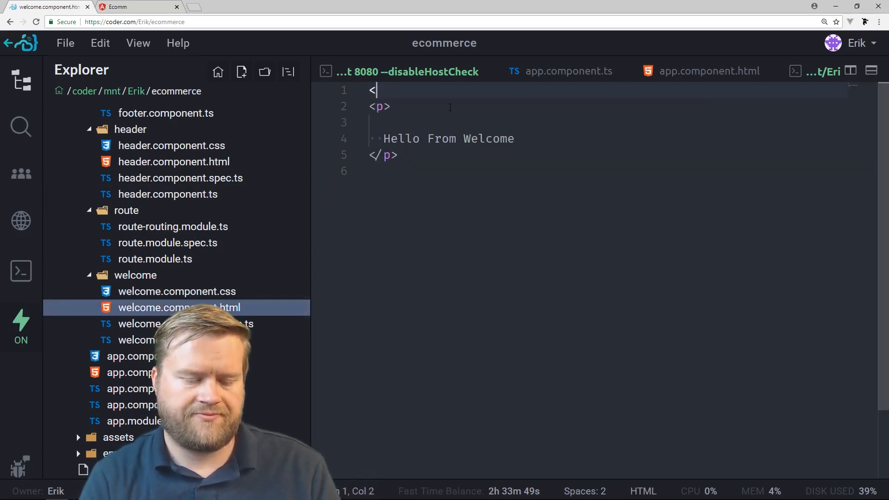
Add <app-header></app-header> and <app-footer></app-footer> around the paragraph, then view 'header works!' and 'footer works!'.
type("app-header>")
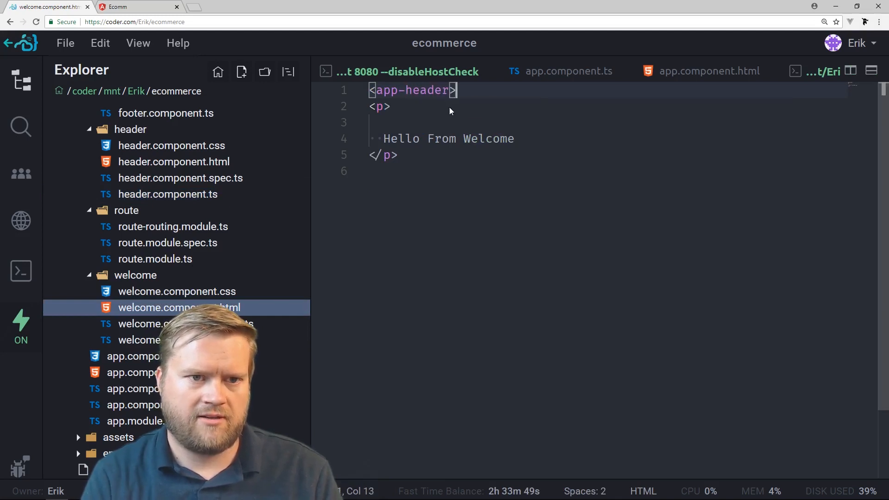
type("</app-header>")
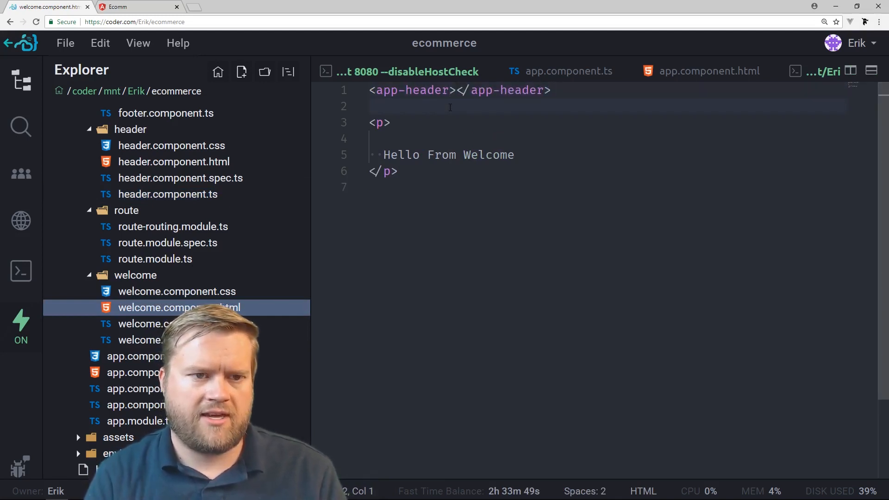
type("<")
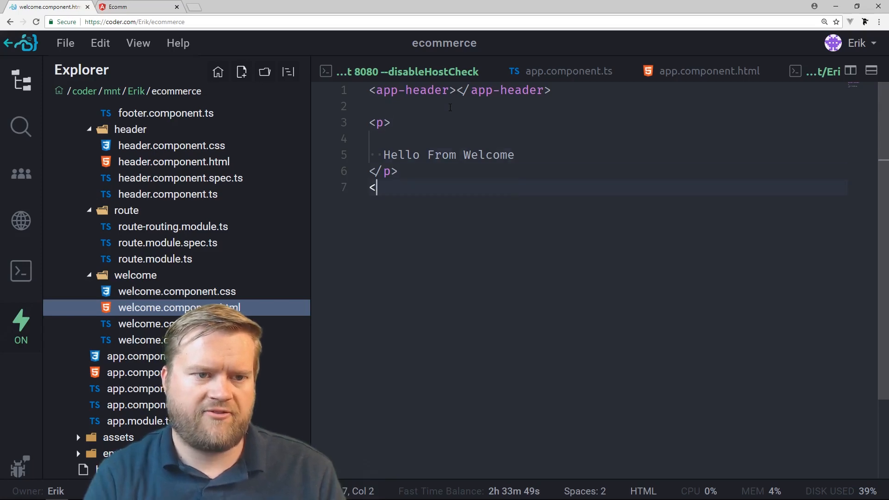
type("app-footer>")
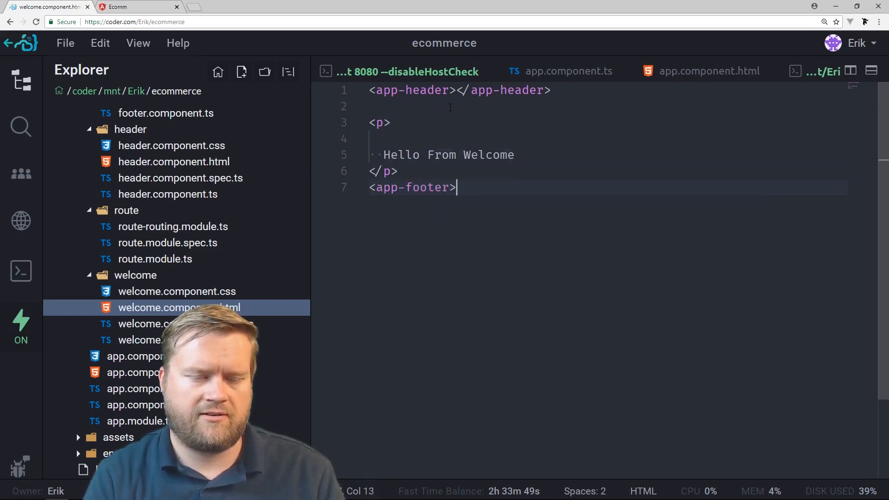
type("<")
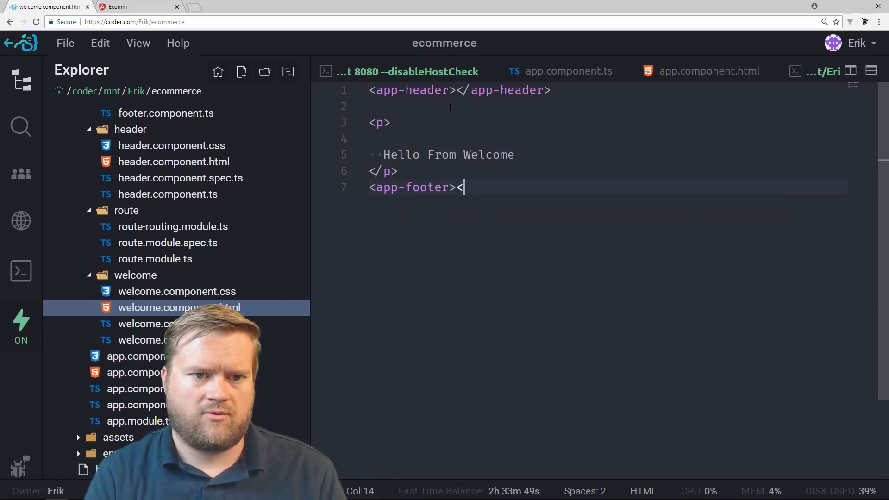
type("/app-footer>")
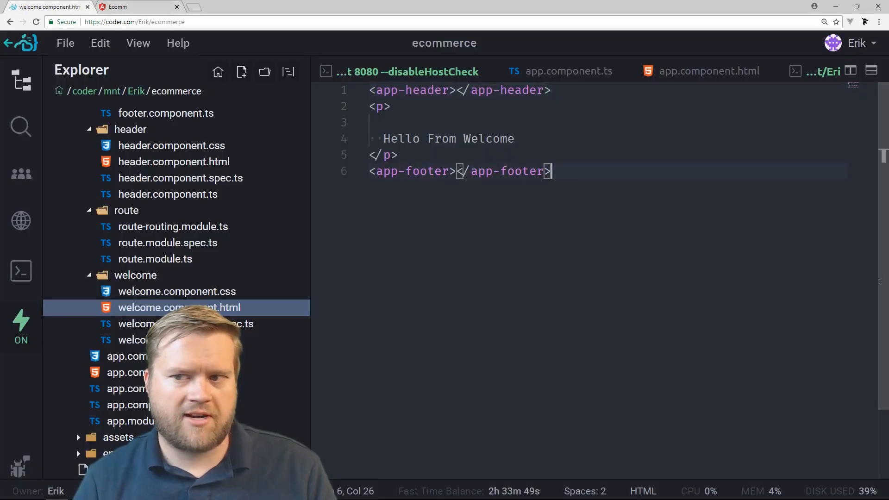
left_click(139, 6)
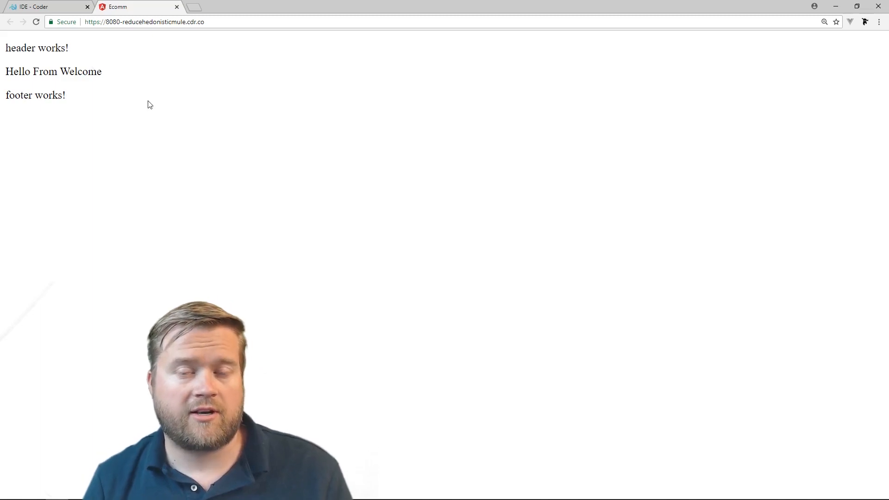